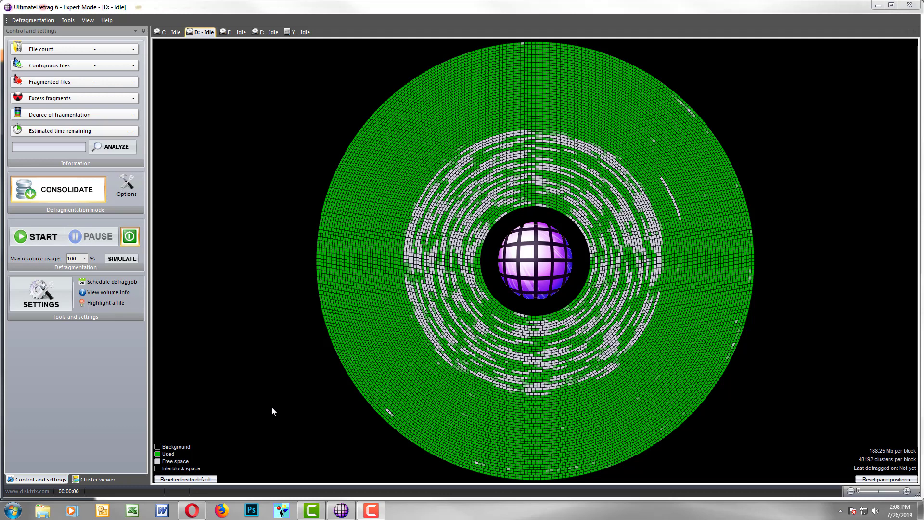
mouse_move(194, 338)
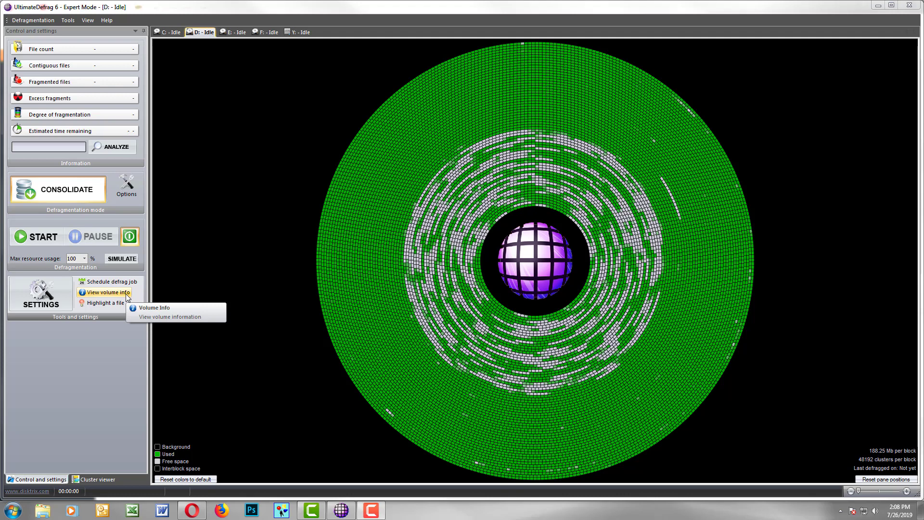
mouse_move(501, 245)
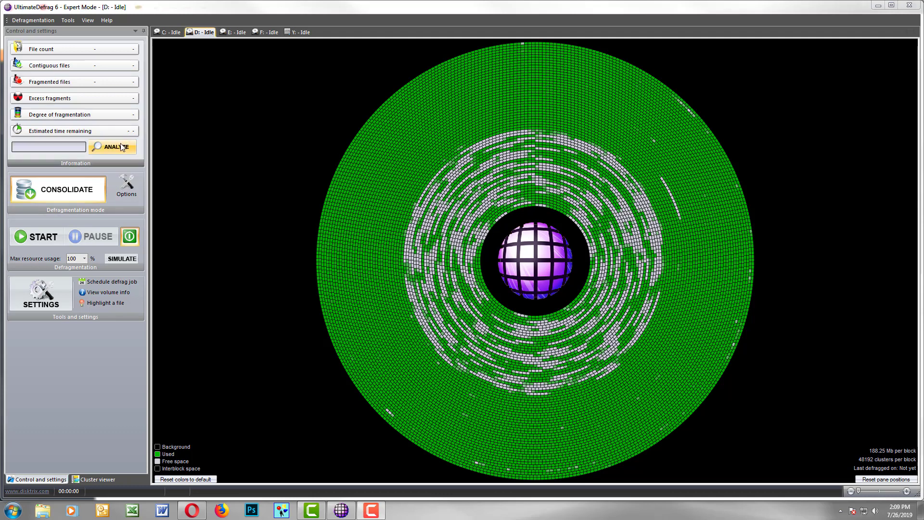
Run an analysis of drive D: to get fragment counts and the performance rating.
click(112, 147)
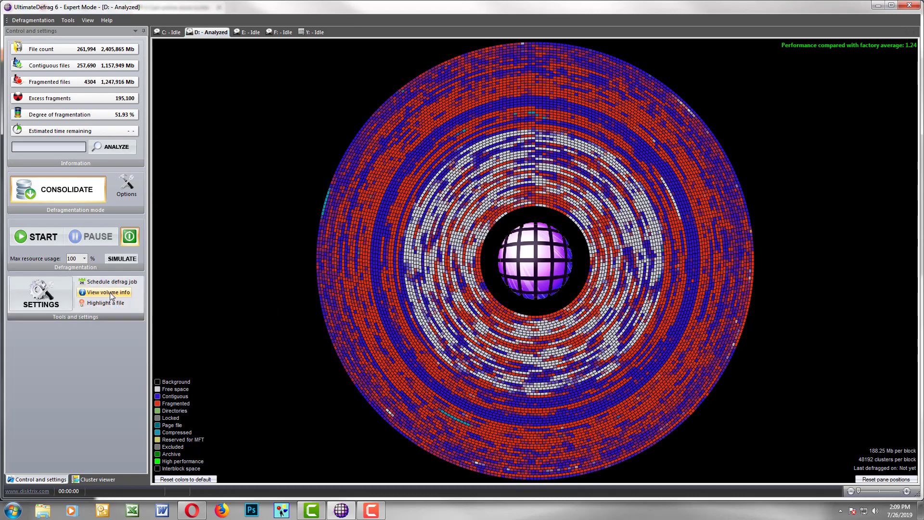
Show drive D:'s volume information on the Fragmented files tab, listing 4,304 files.
click(107, 292)
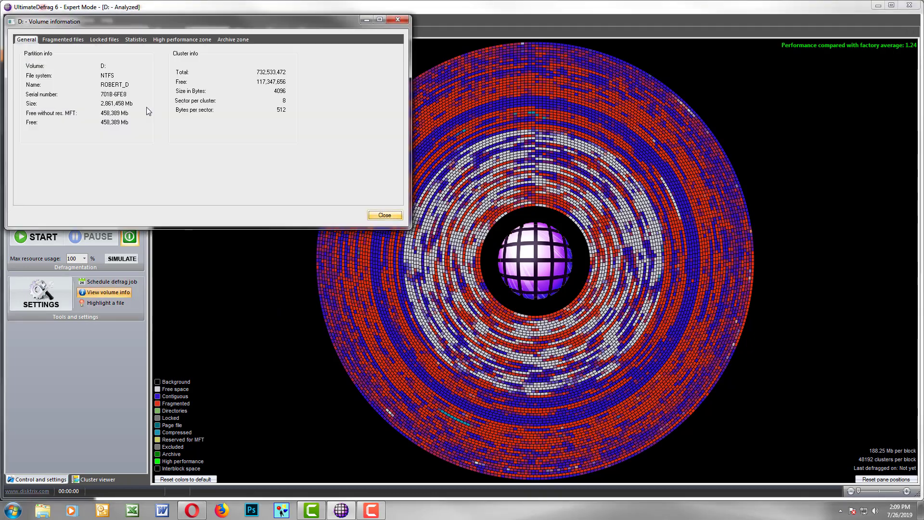
mouse_move(65, 44)
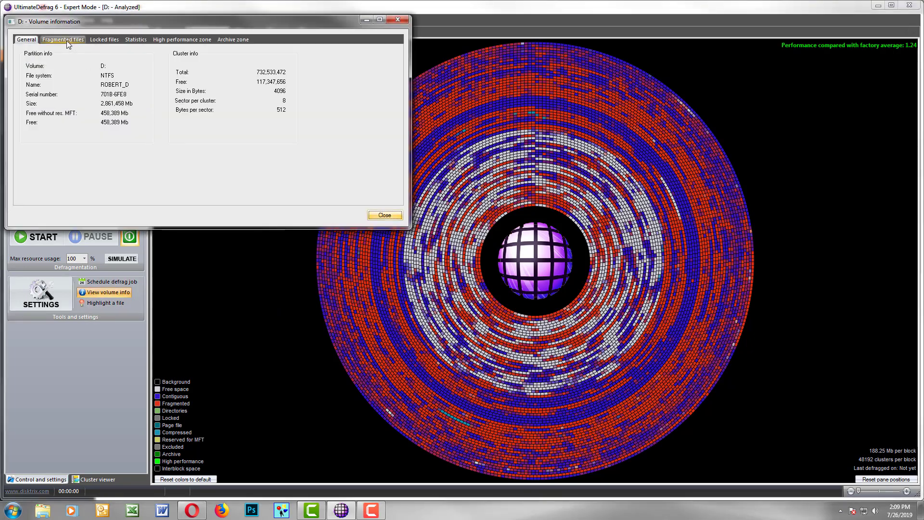
click(63, 39)
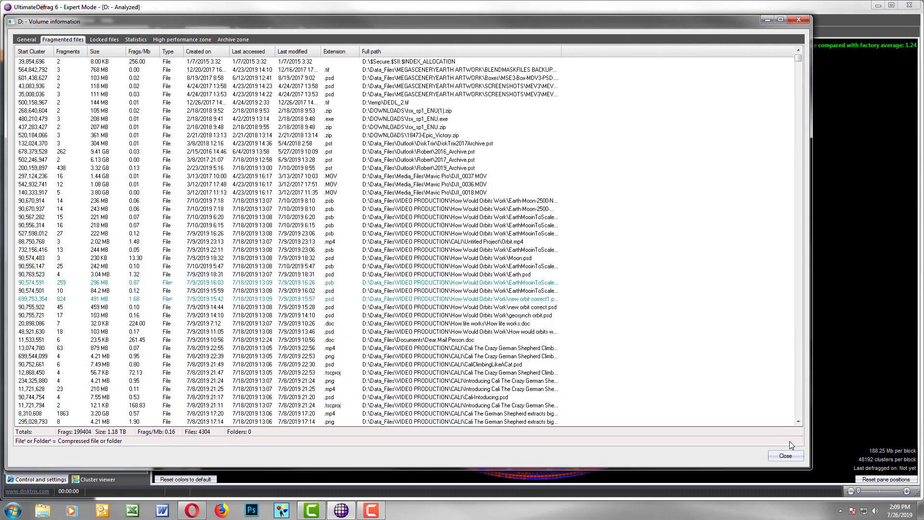
Widen the Volume information dialog so more fragmented file columns are visible.
click(376, 51)
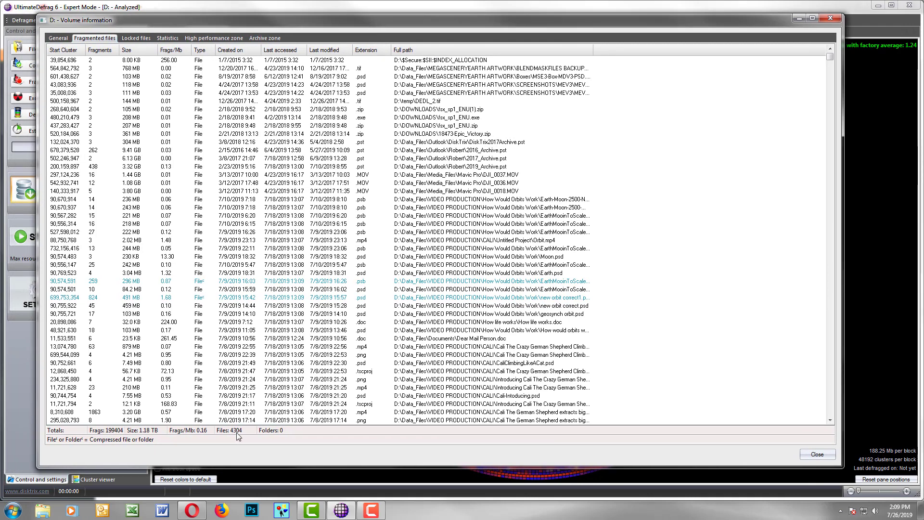
mouse_move(243, 437)
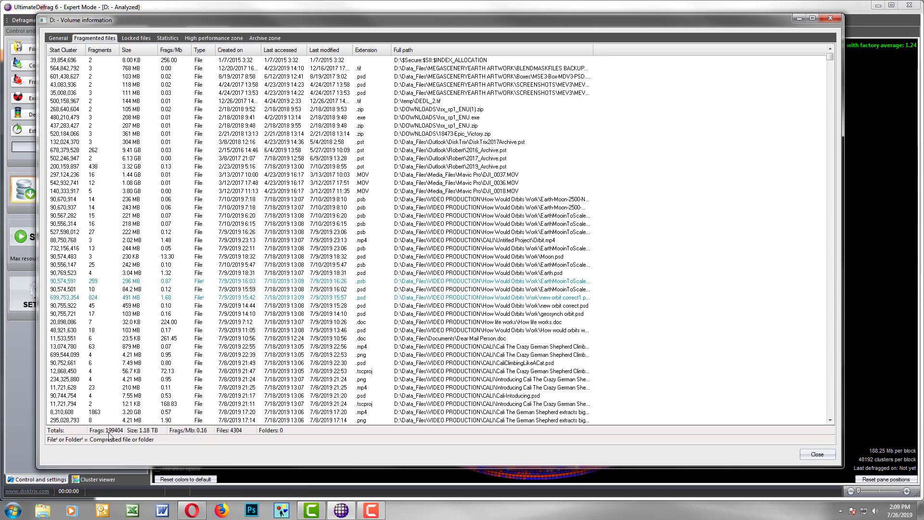
mouse_move(116, 448)
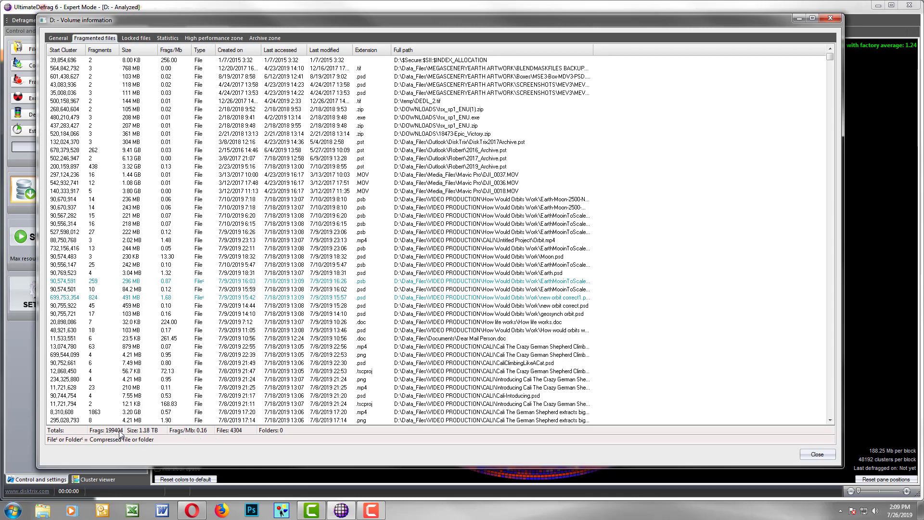
mouse_move(146, 436)
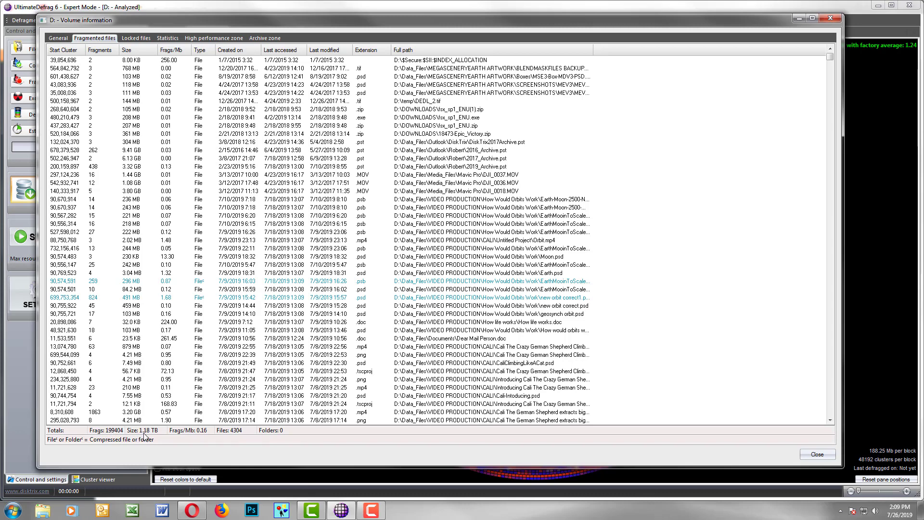
mouse_move(152, 438)
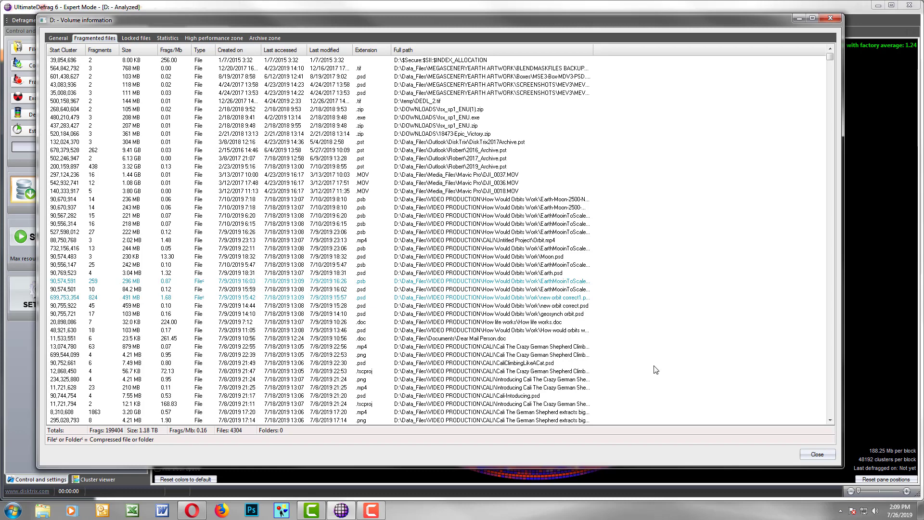
mouse_move(53, 48)
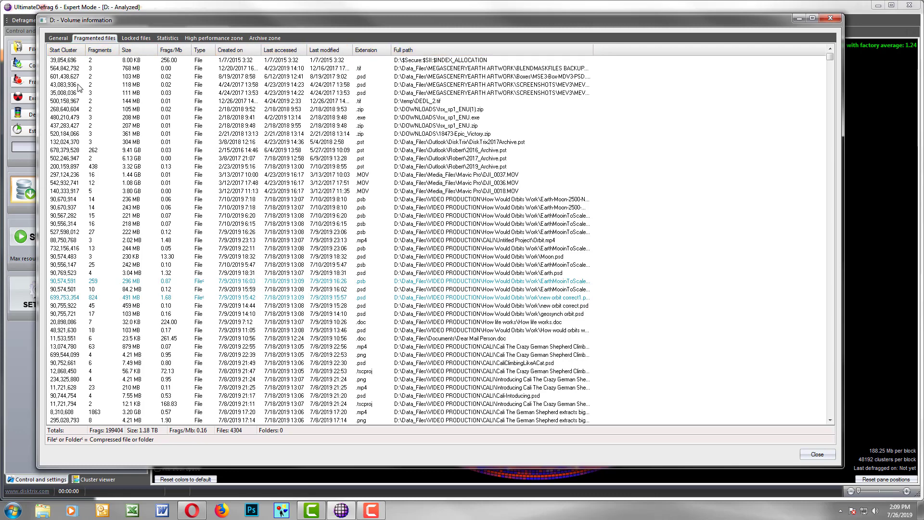
Sort fragmented files by Start Cluster ascending and widen that column.
click(63, 63)
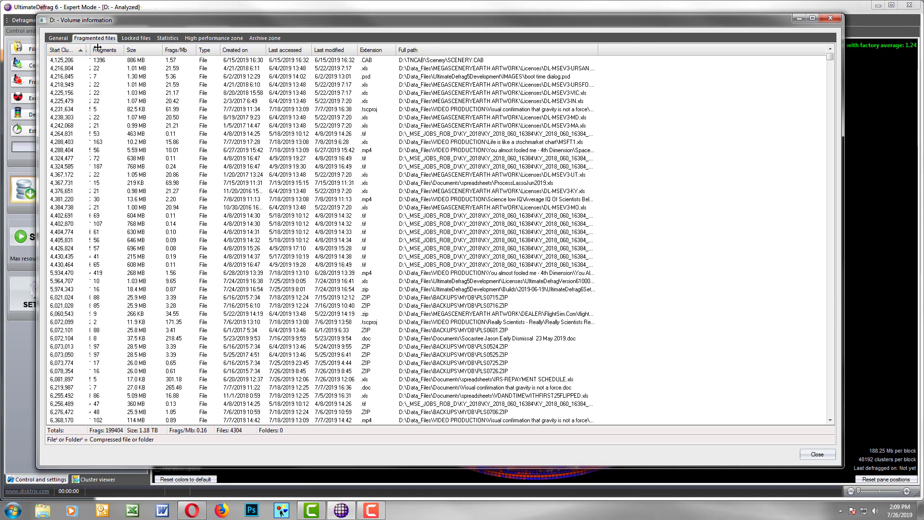
click(66, 65)
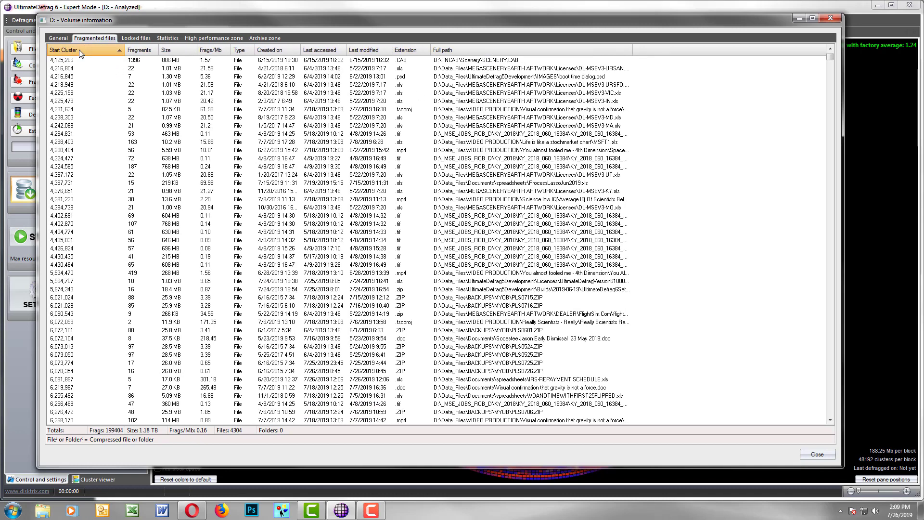
click(67, 50)
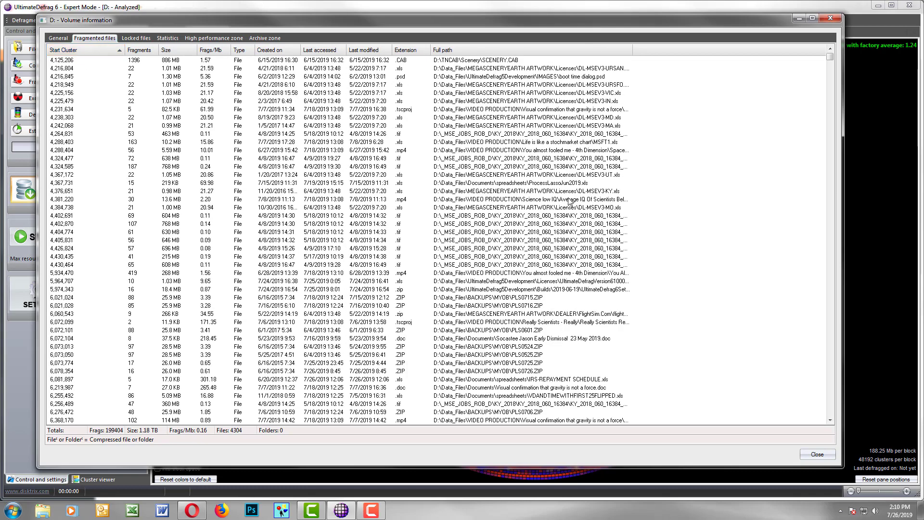
click(139, 49)
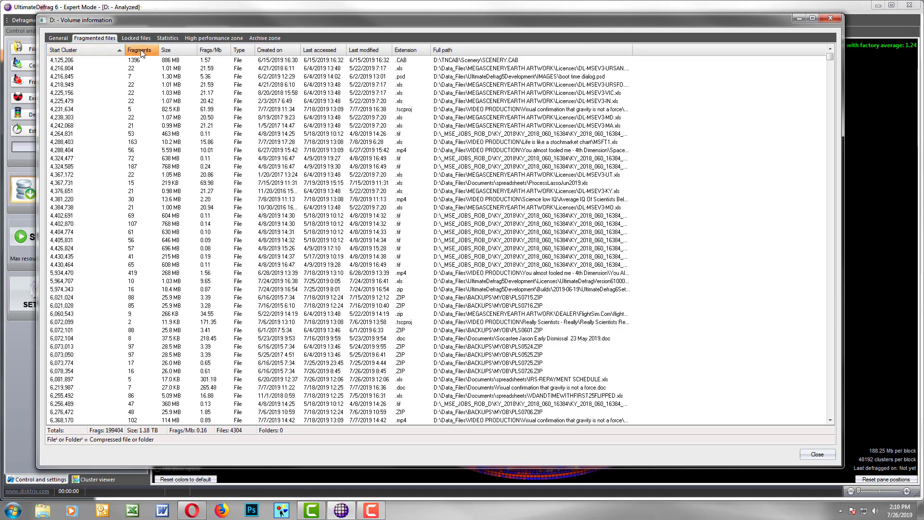
Re-sort the list using the Fragments column header.
click(141, 49)
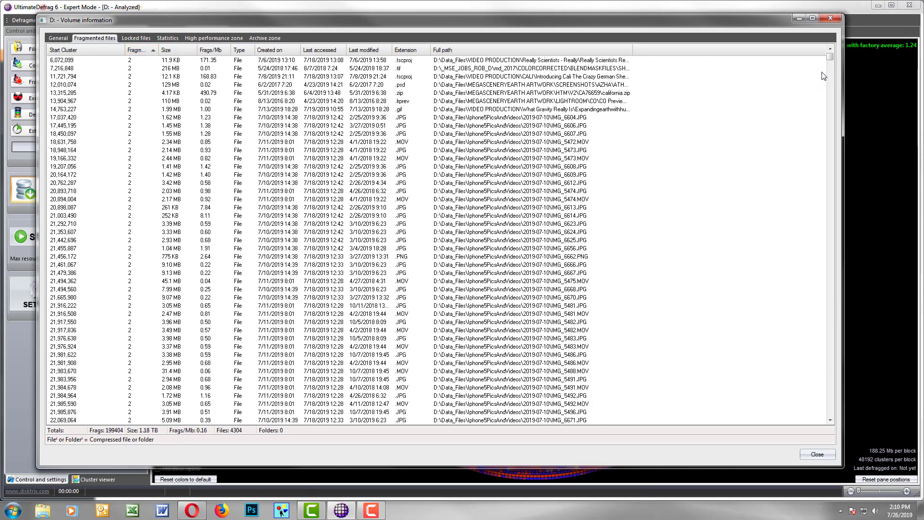
mouse_move(132, 103)
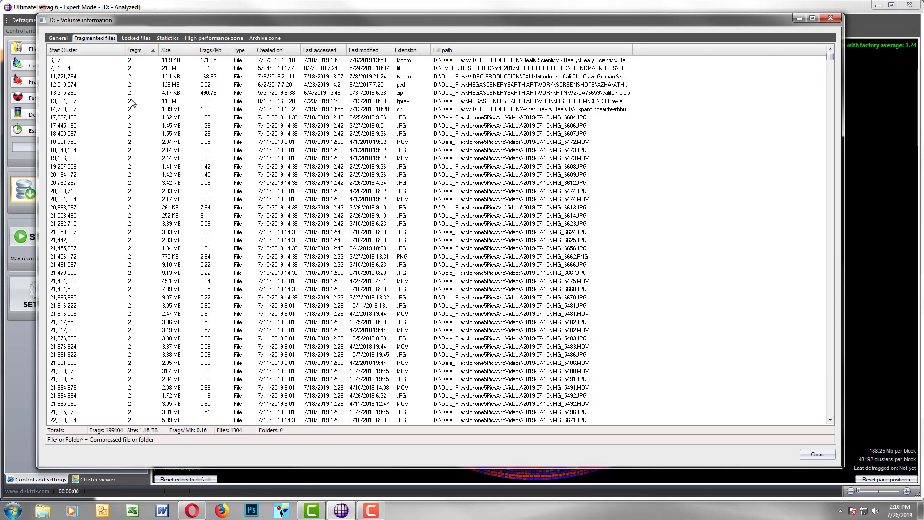
click(138, 51)
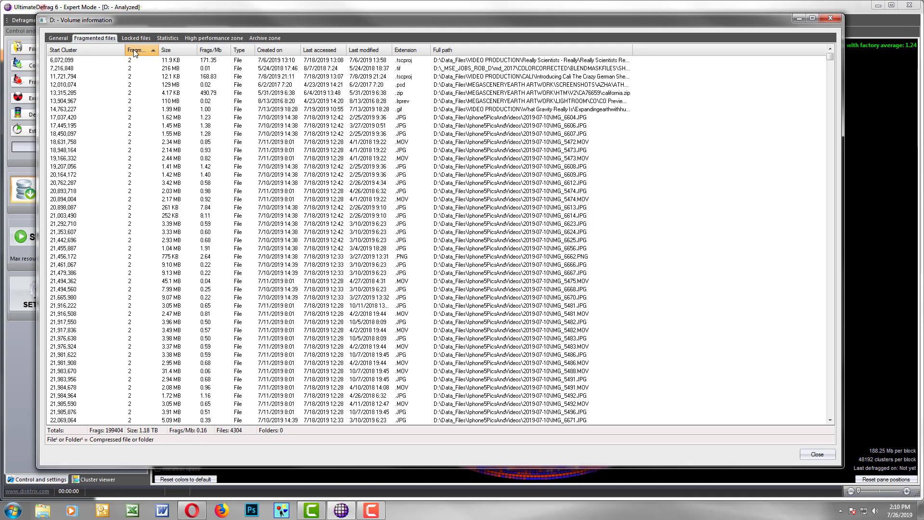
click(135, 50)
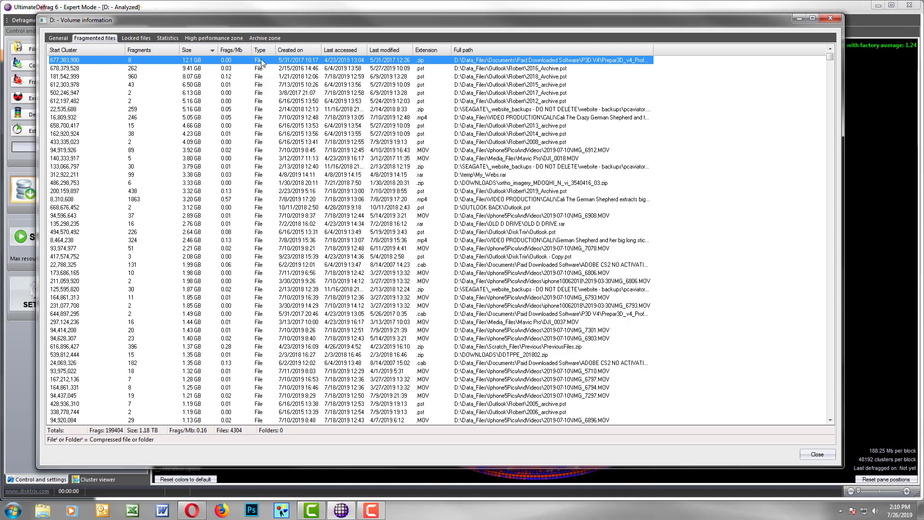
mouse_move(235, 50)
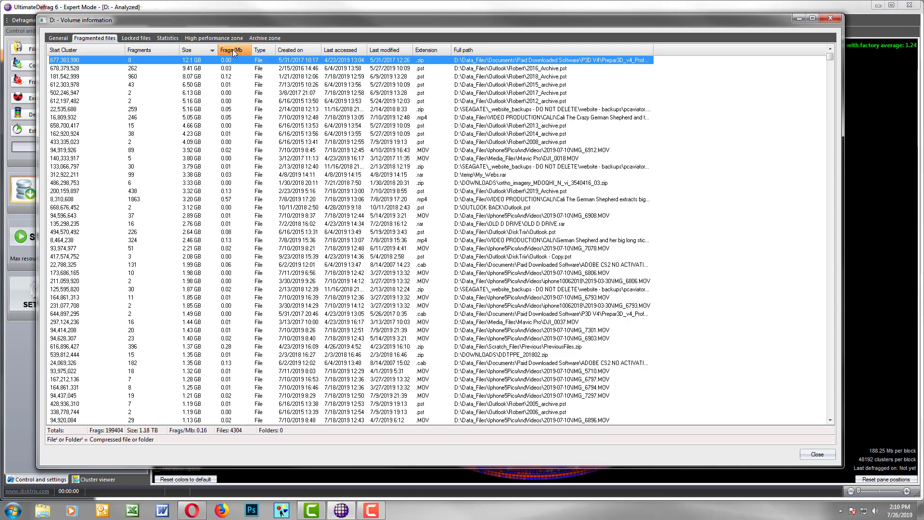
Sort fragmented files by Frags/Mb, lowest first, putting large archives on top.
click(231, 50)
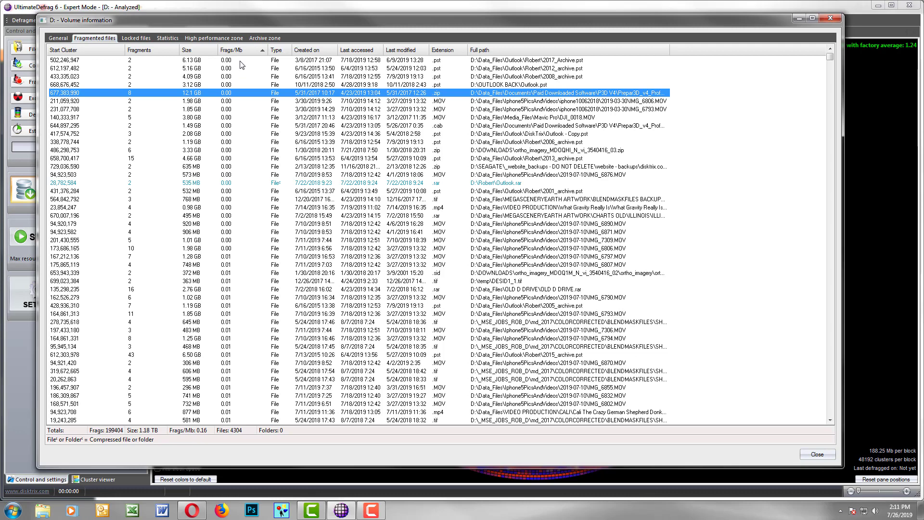
Reverse the Frags/Mb sort so a 4.17 KB zip leads the list.
click(238, 50)
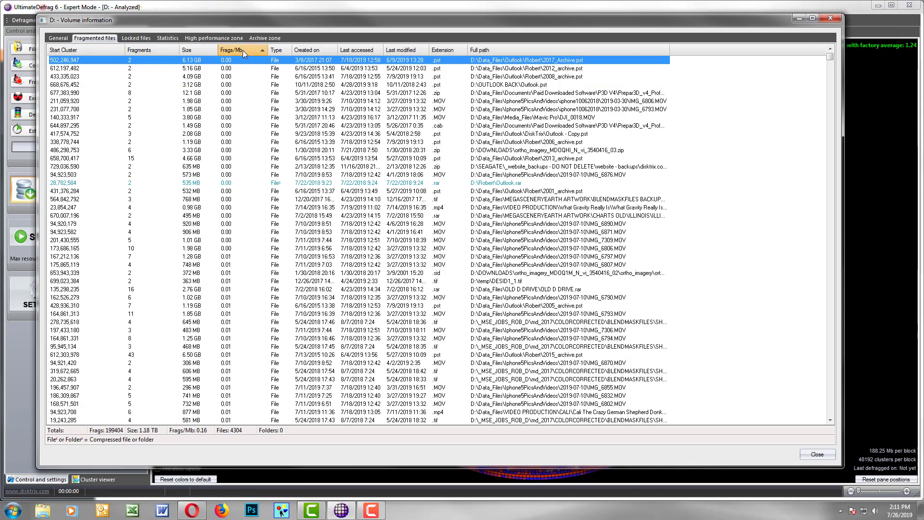
click(235, 50)
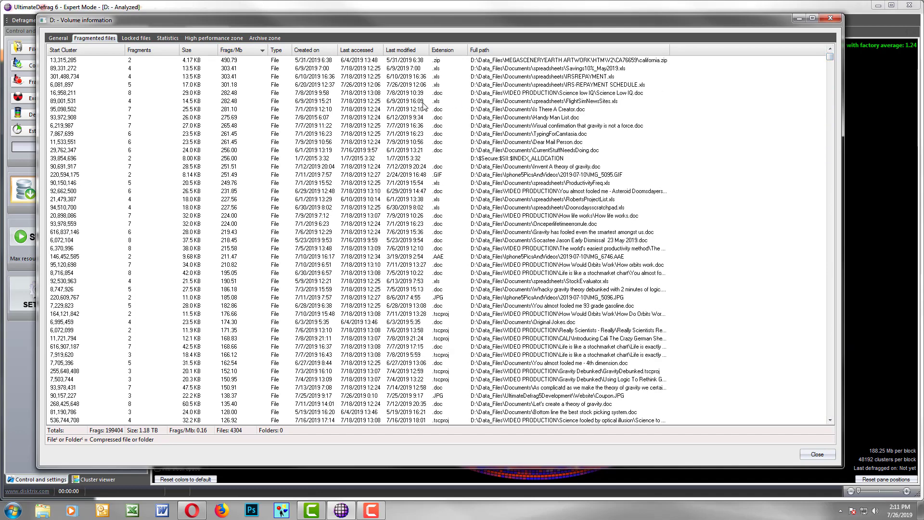
mouse_move(168, 109)
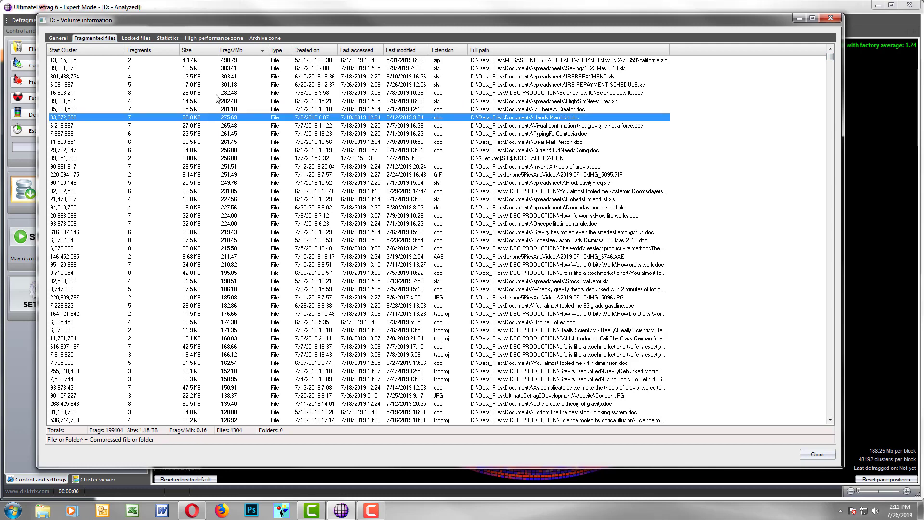
mouse_move(232, 120)
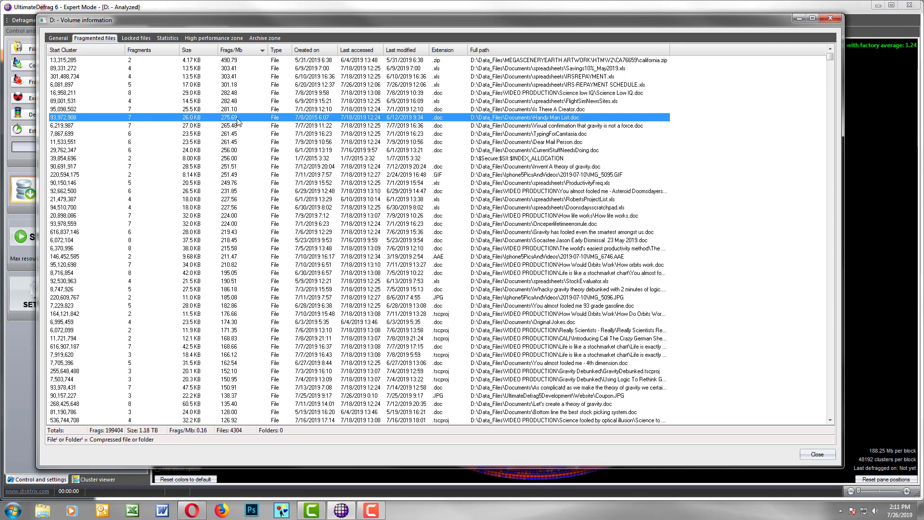
mouse_move(767, 308)
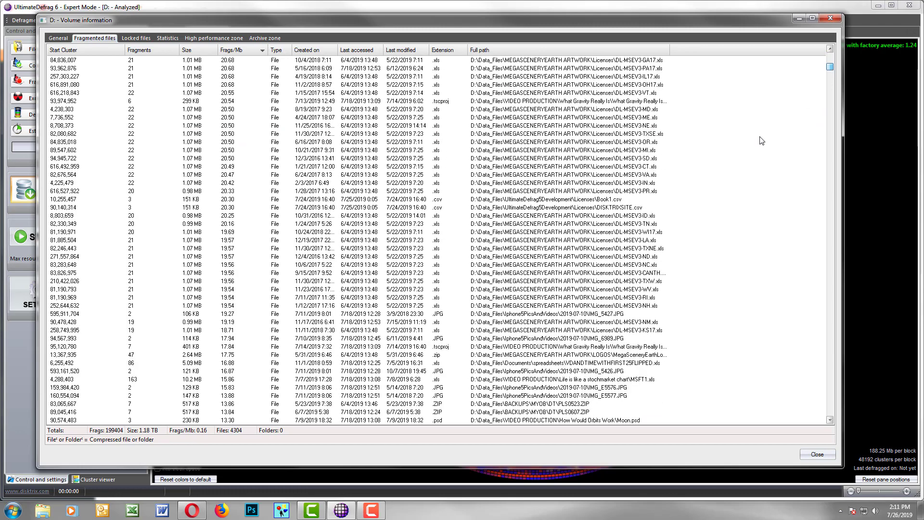
scroll(down, 3)
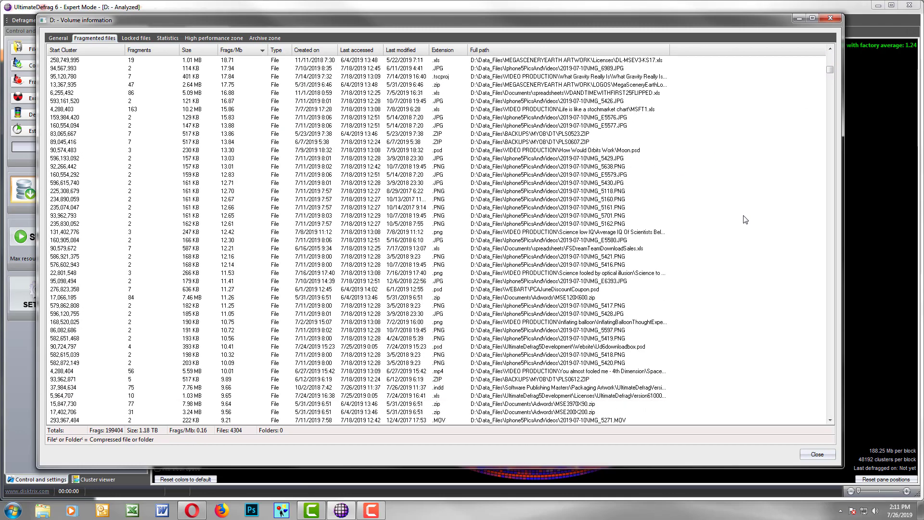
scroll(down, 3)
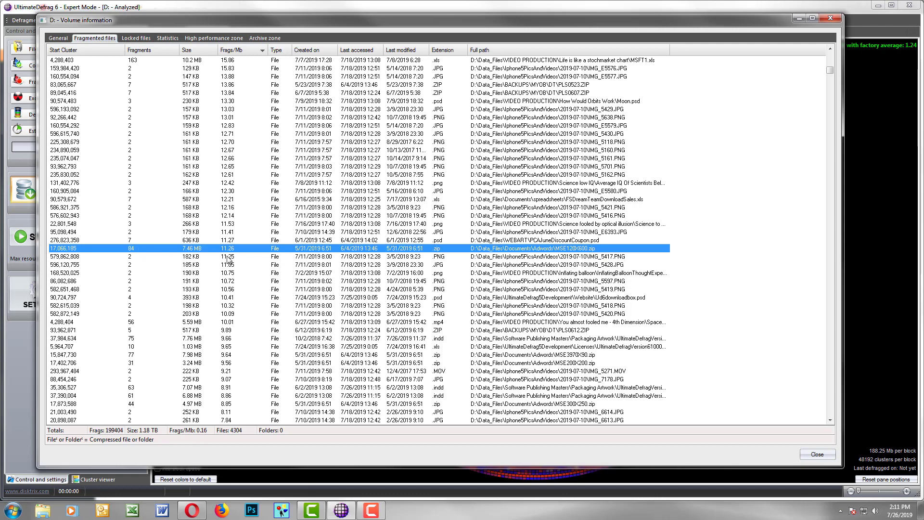
mouse_move(240, 267)
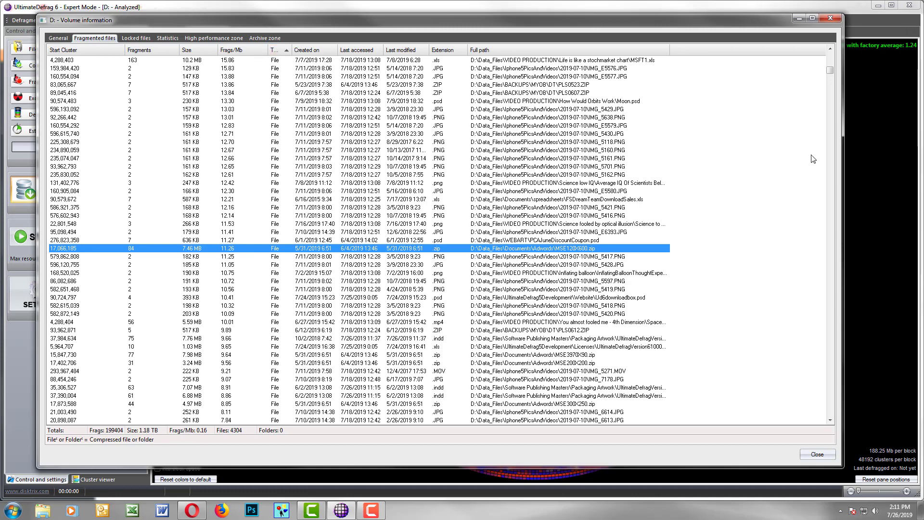
Sort by Type, Created on, Last accessed, Last modified (reversed), then Extension.
click(310, 49)
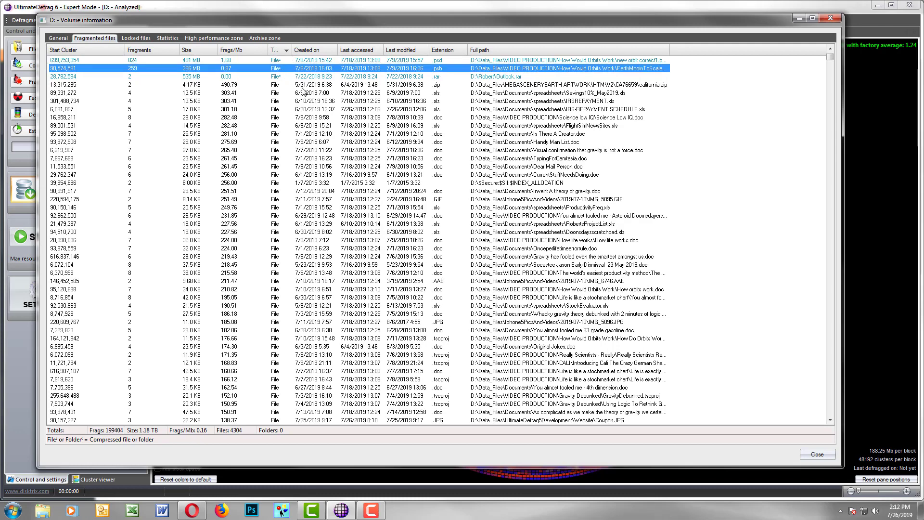
click(289, 77)
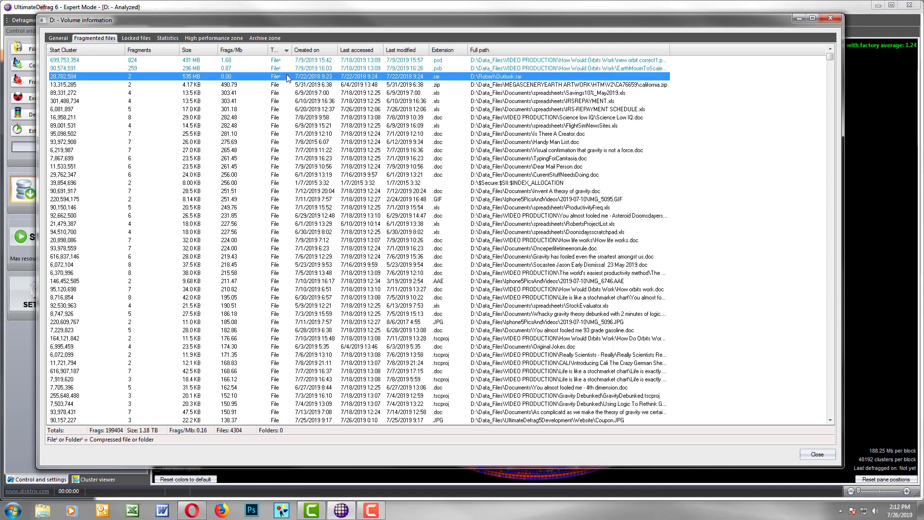
click(310, 49)
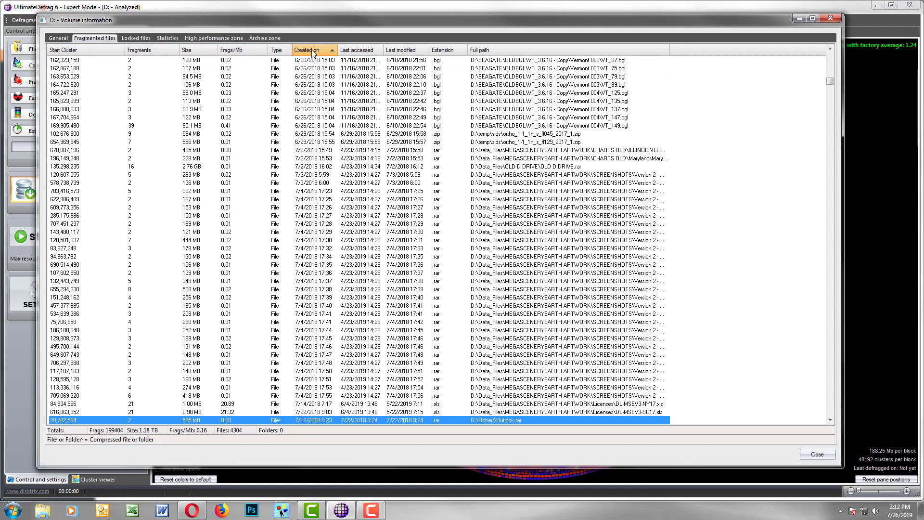
click(359, 50)
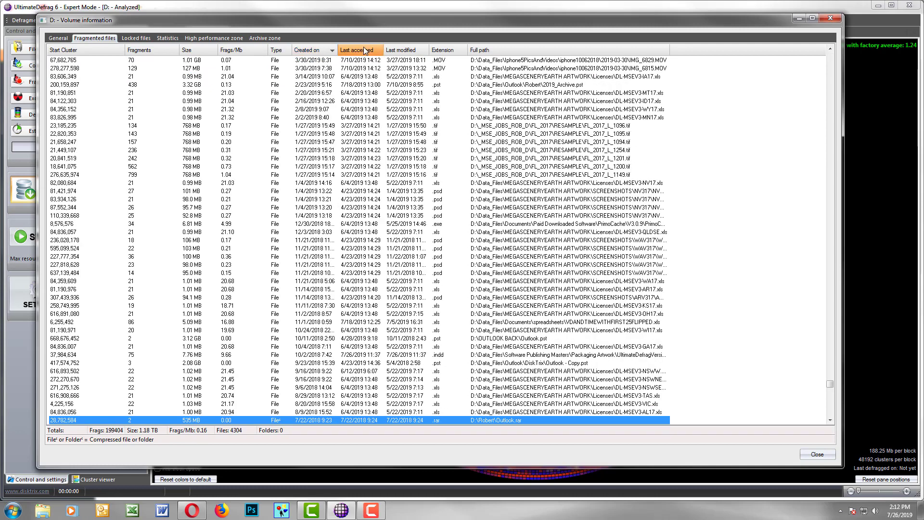
click(405, 49)
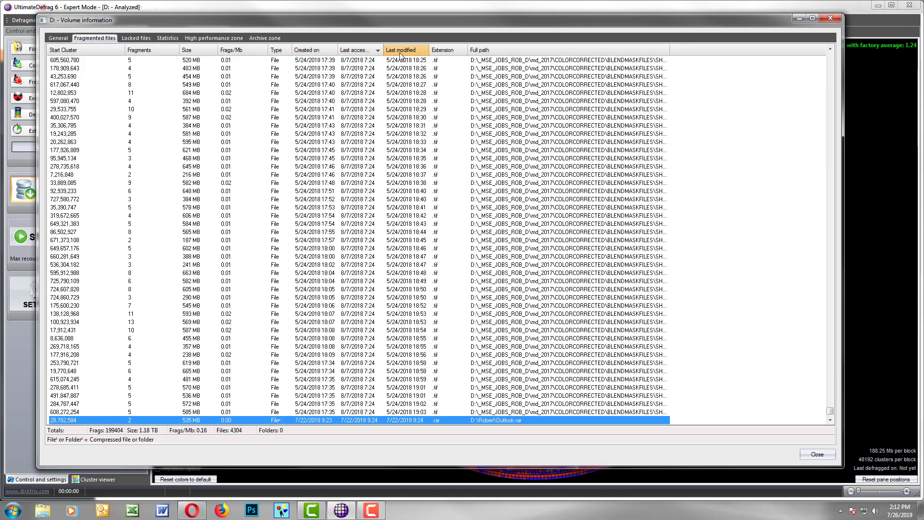
click(405, 50)
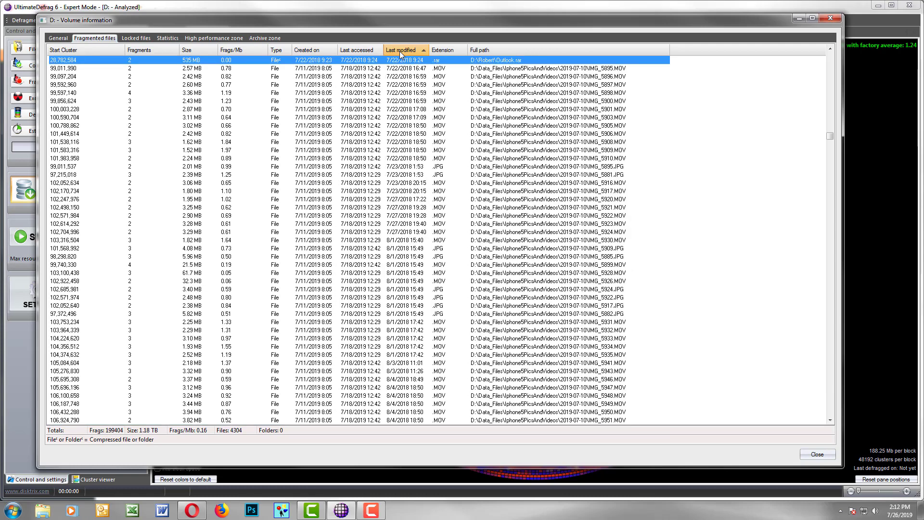
click(447, 49)
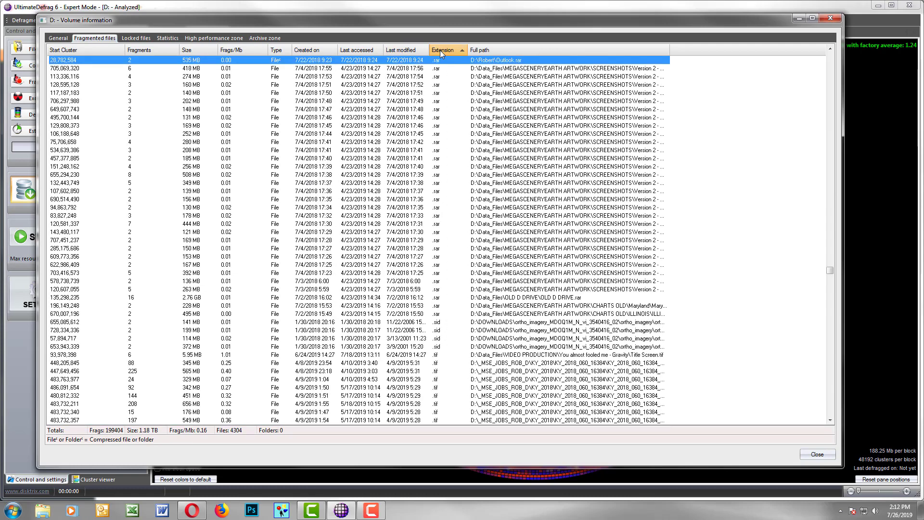
click(499, 49)
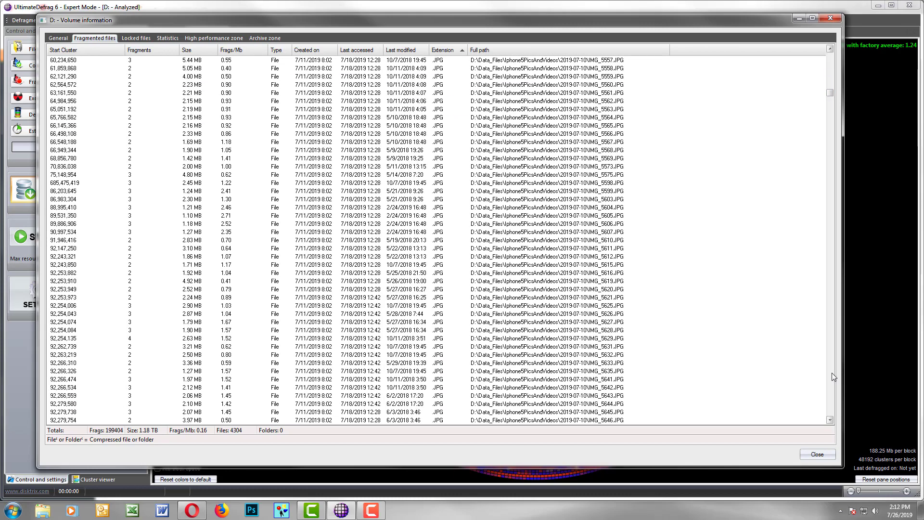
Select the 575 fragmented JPG files (1.98 GB) and choose Defragment now.
scroll(down, 3)
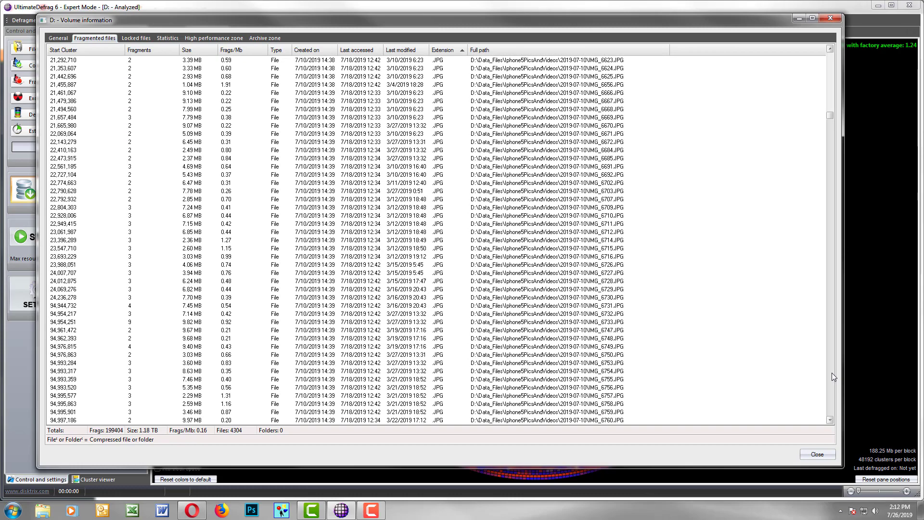
scroll(down, 3)
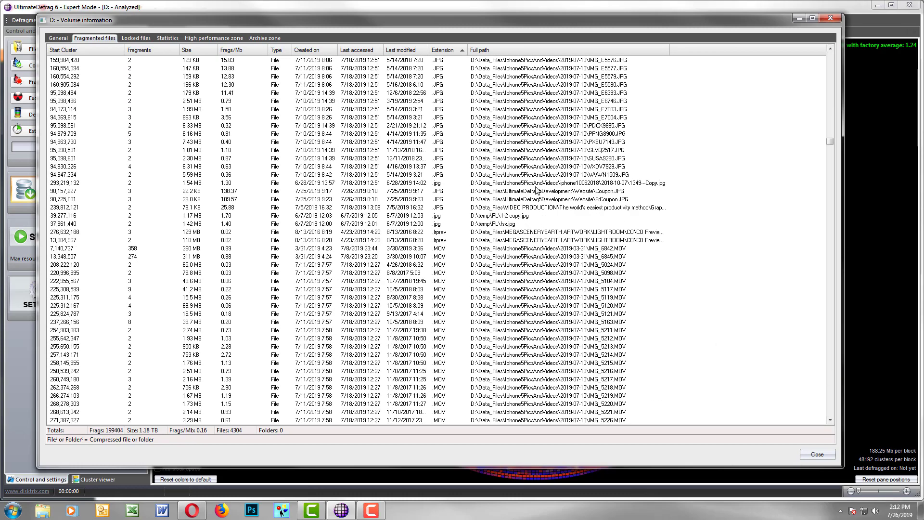
mouse_move(509, 200)
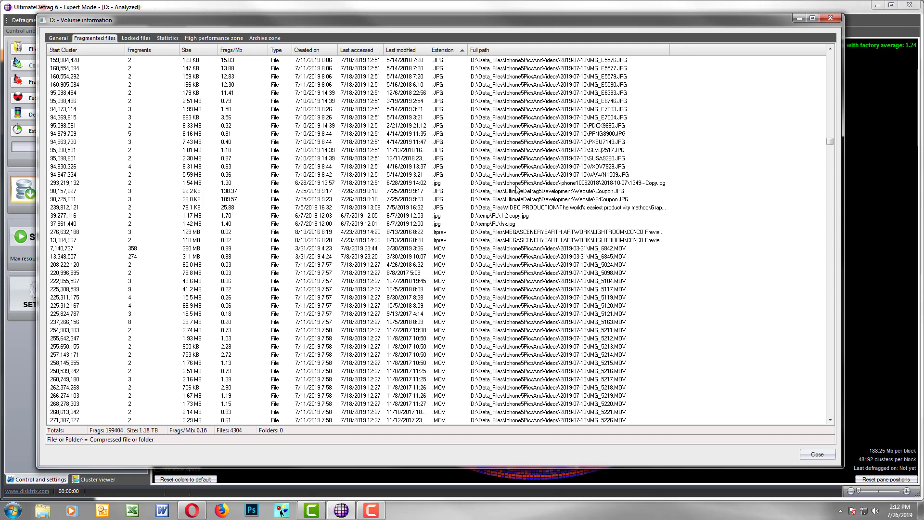
mouse_move(447, 210)
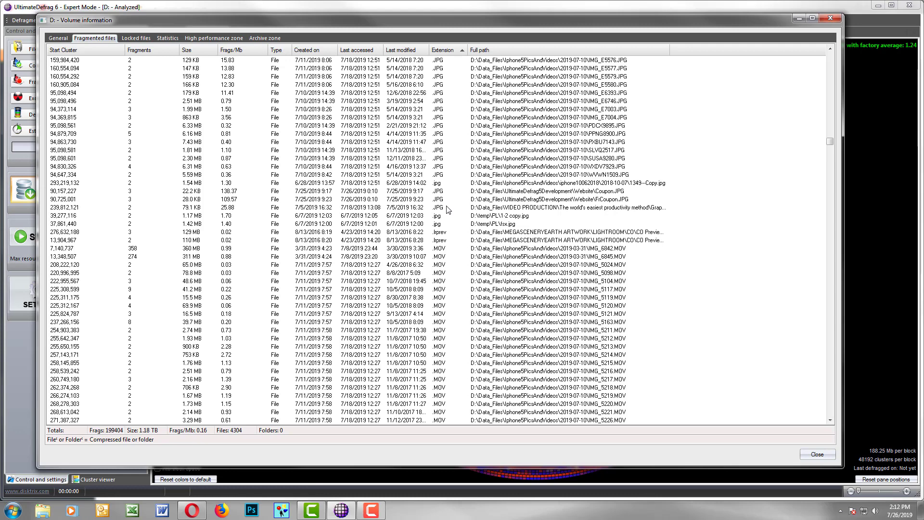
click(445, 208)
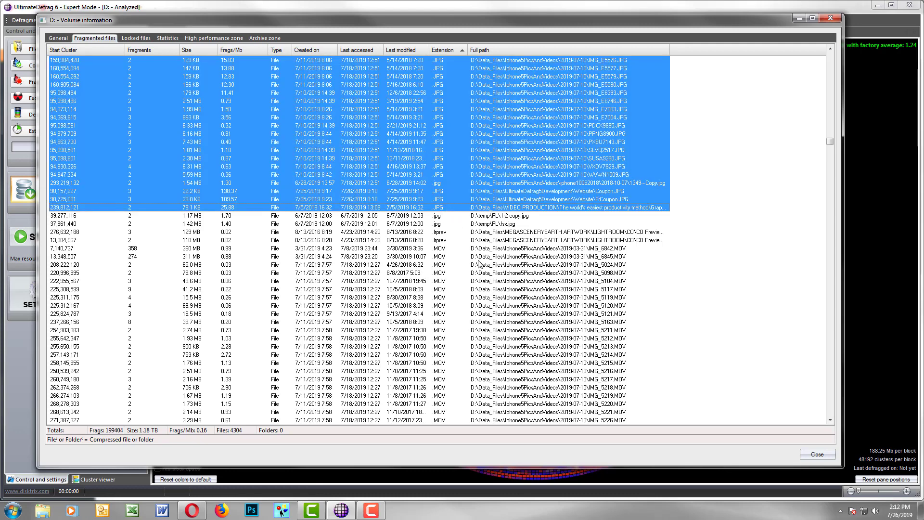
mouse_move(426, 143)
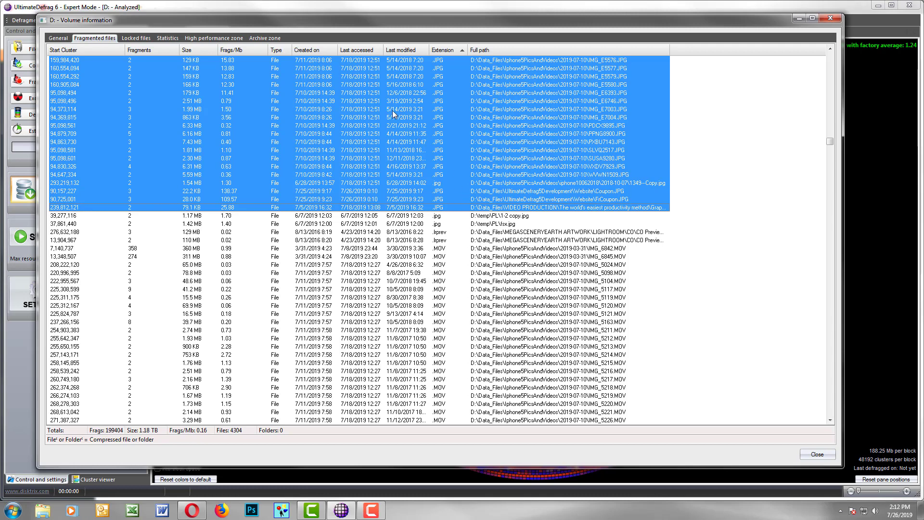
right_click(394, 114)
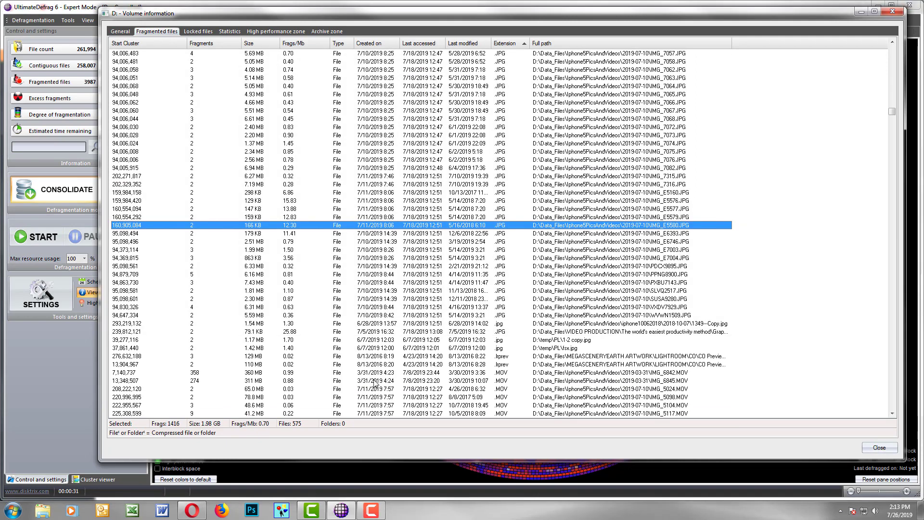
Locate IMG_6842.MOV's containing block on the disk map.
click(271, 372)
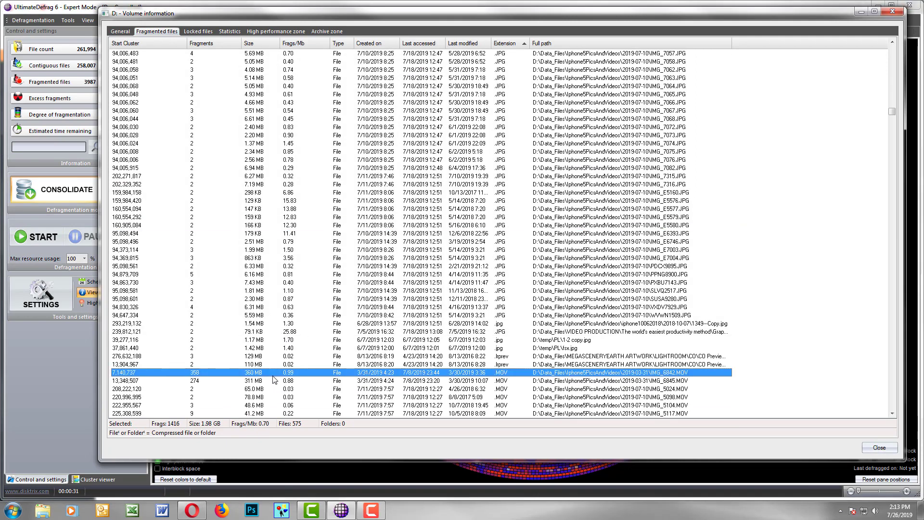
mouse_move(199, 382)
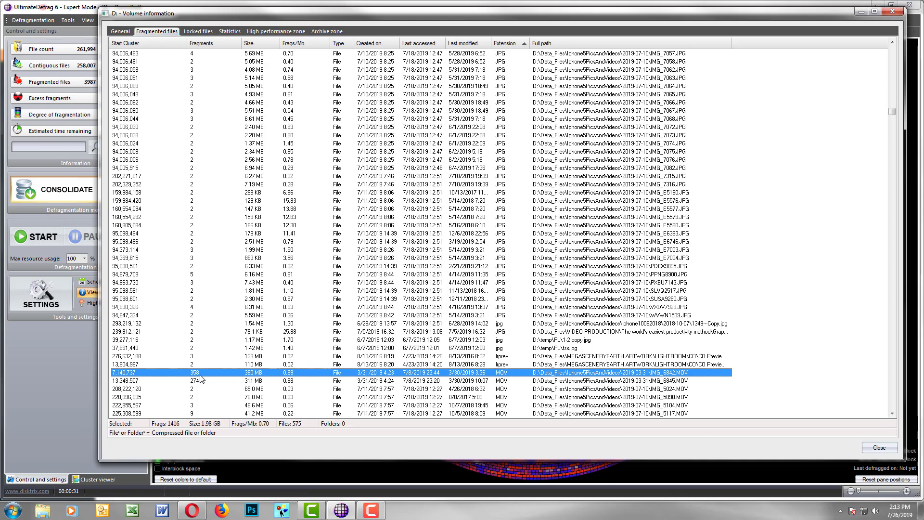
mouse_move(385, 380)
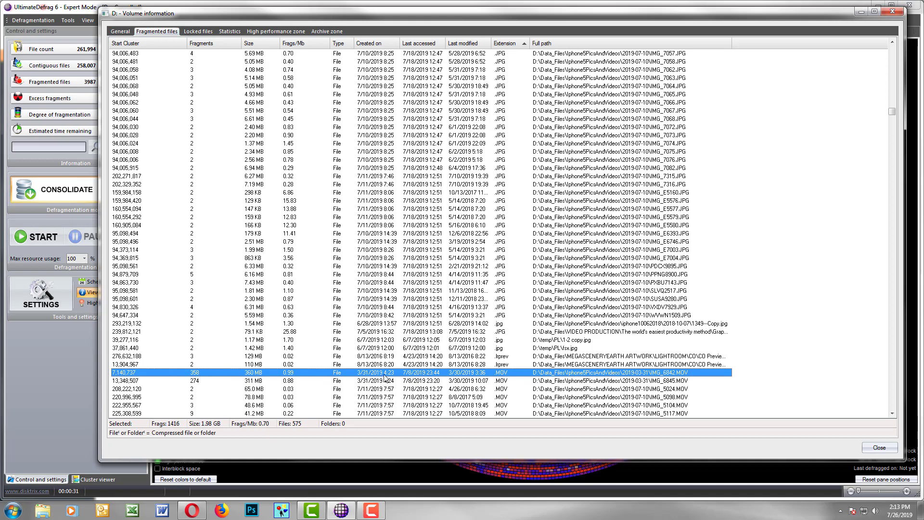
right_click(385, 372)
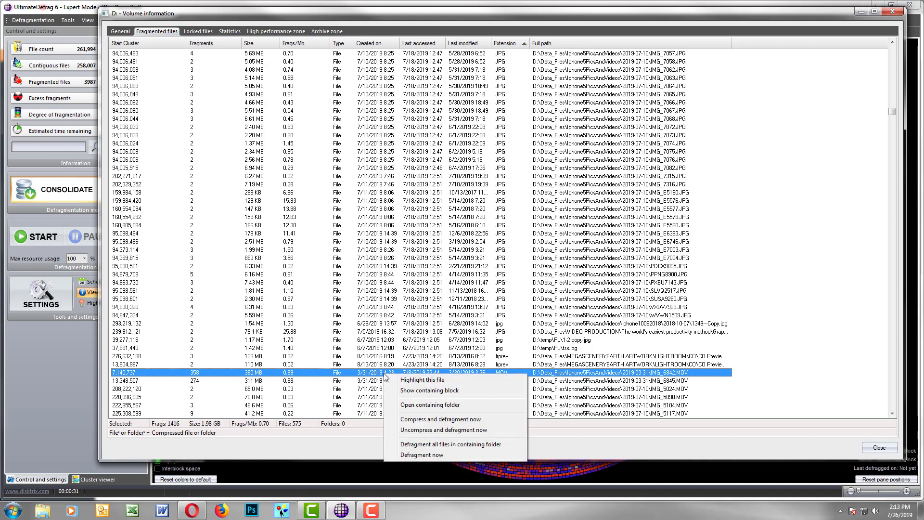
mouse_move(449, 13)
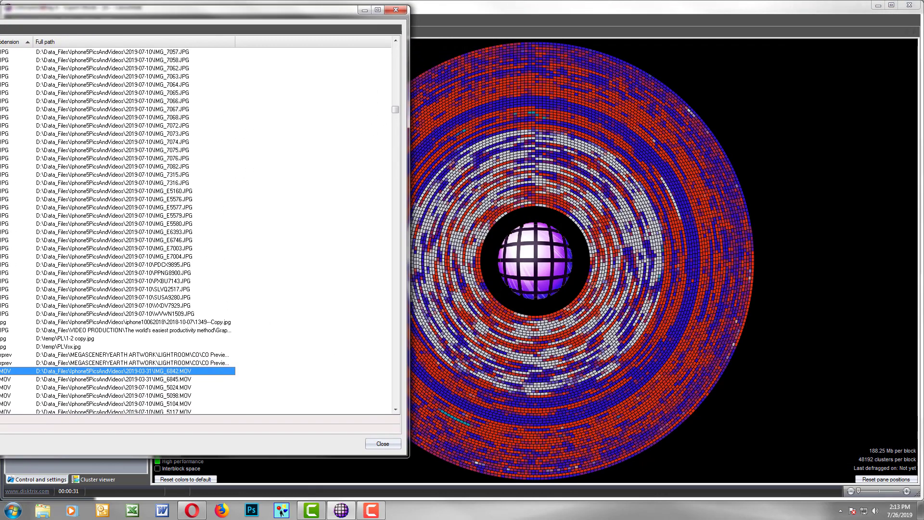
click(383, 444)
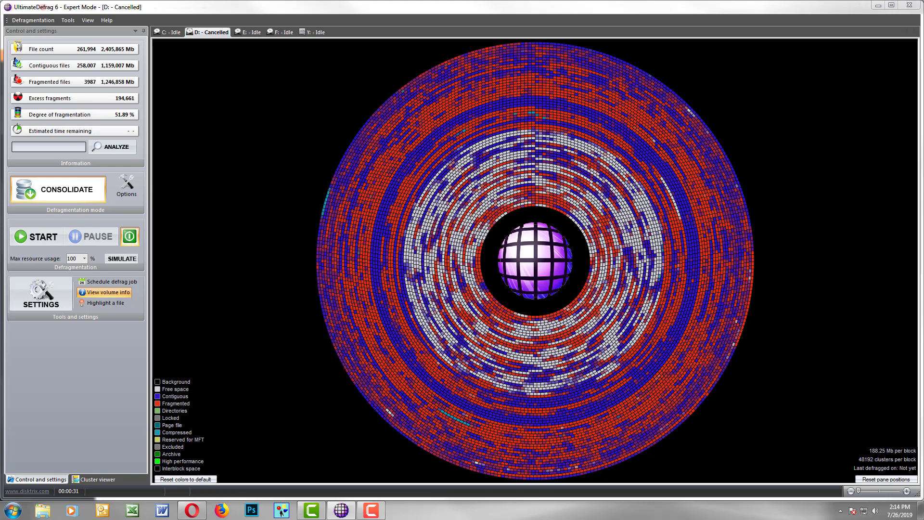
List the files in IMG_6842.MOV's disk block in Cluster viewer and show that video's fragment details.
click(96, 479)
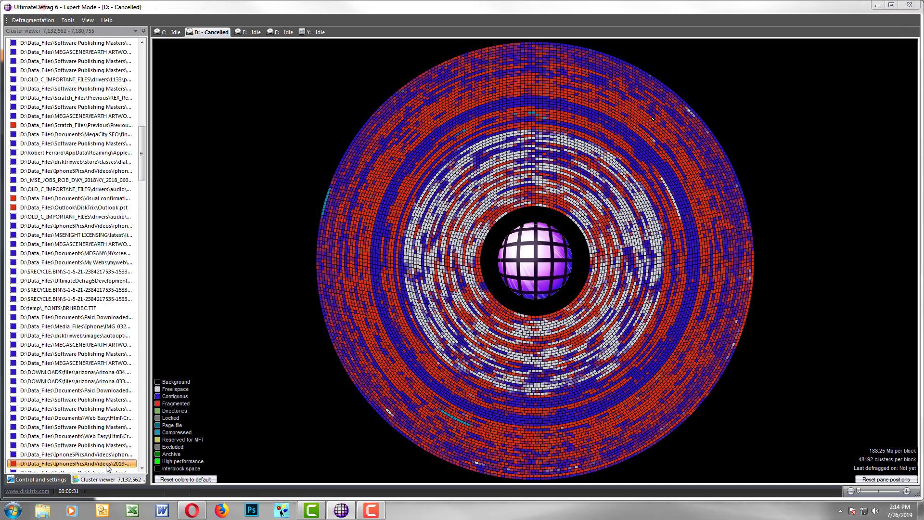
click(72, 463)
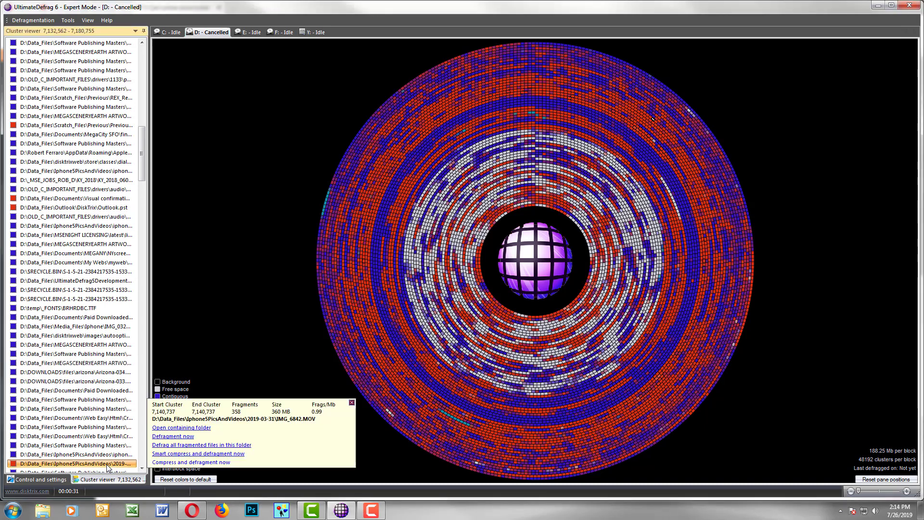
mouse_move(189, 424)
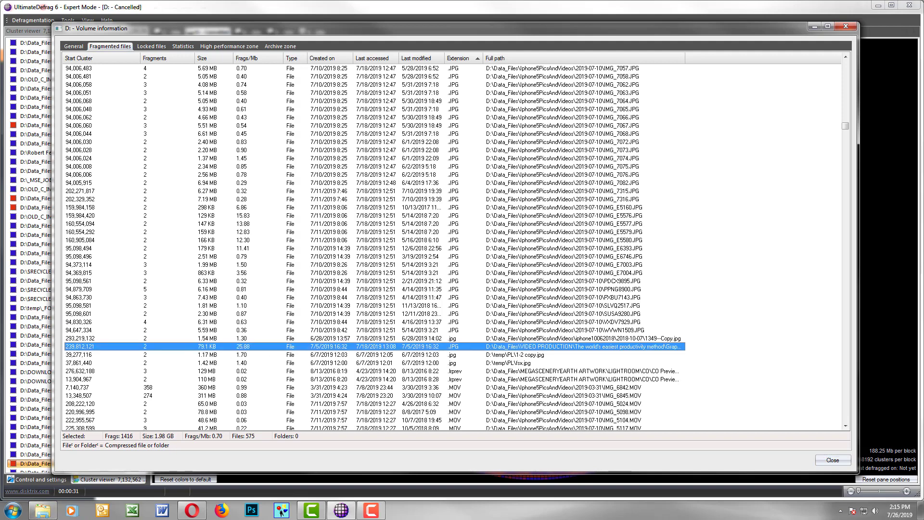
Open IMG_6842.MOV's containing folder, 2019-03-31 on drive D:, in a file browser.
click(522, 387)
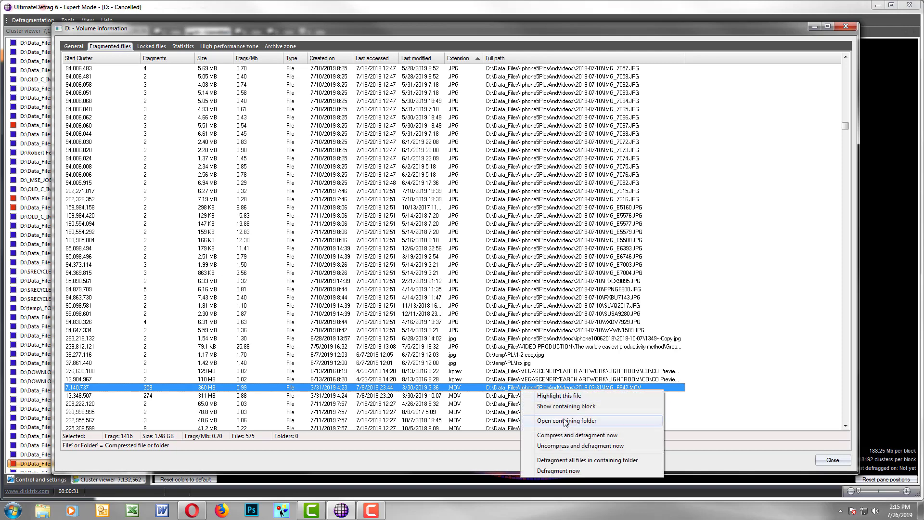
click(567, 420)
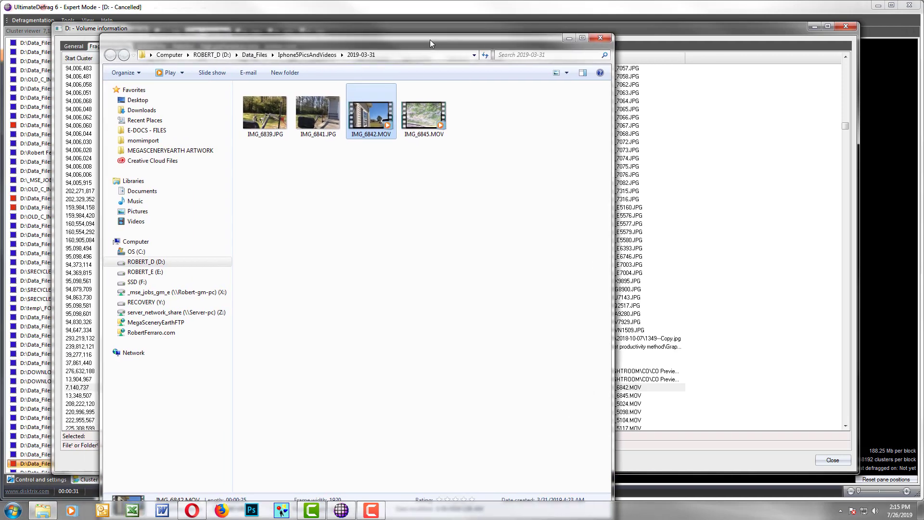
mouse_move(367, 139)
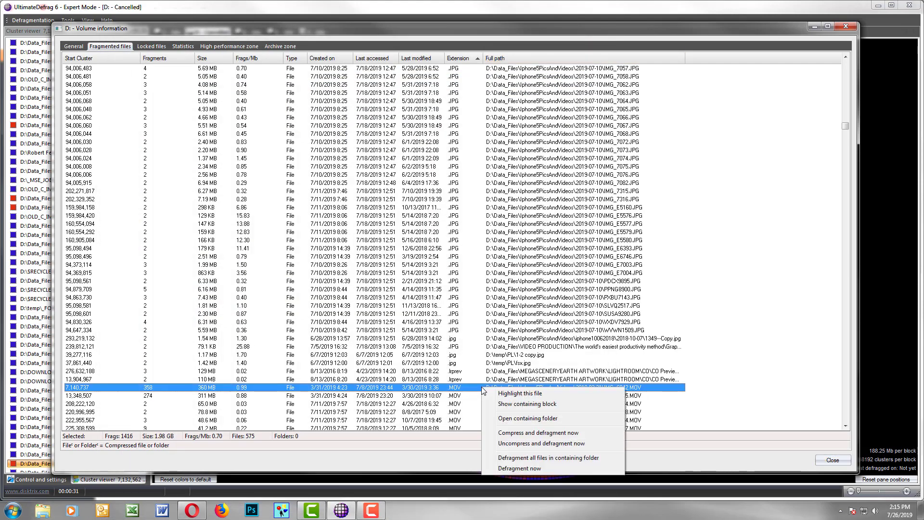
mouse_move(518, 436)
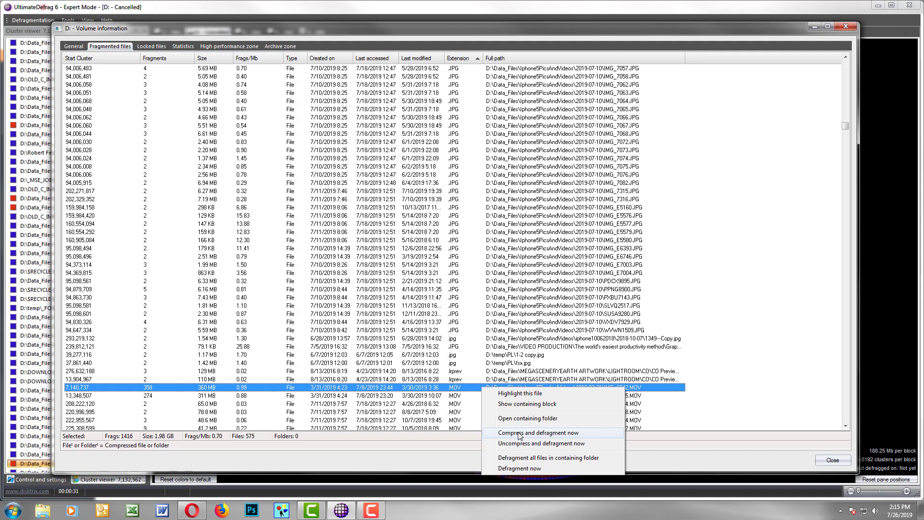
Compress and defragment IMG_6842.MOV, leaving 3,986 fragmented files on drive D:.
click(536, 433)
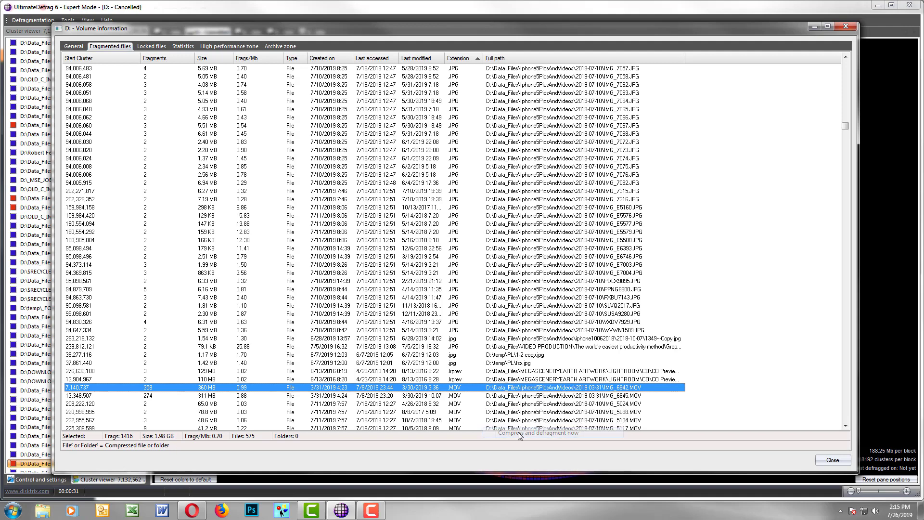
click(543, 446)
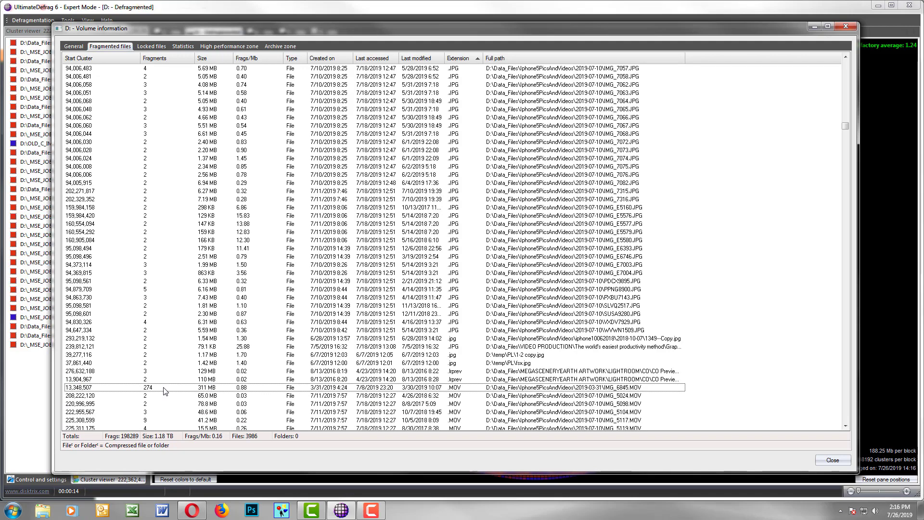
Defragment the 274-fragment IMG_6845.MOV, then start defragmenting IMG_5024.MOV.
click(314, 388)
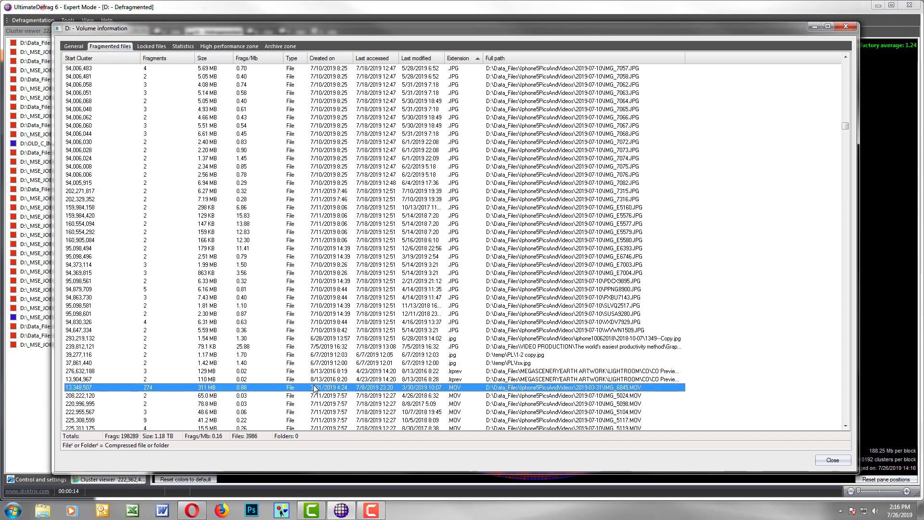
right_click(314, 387)
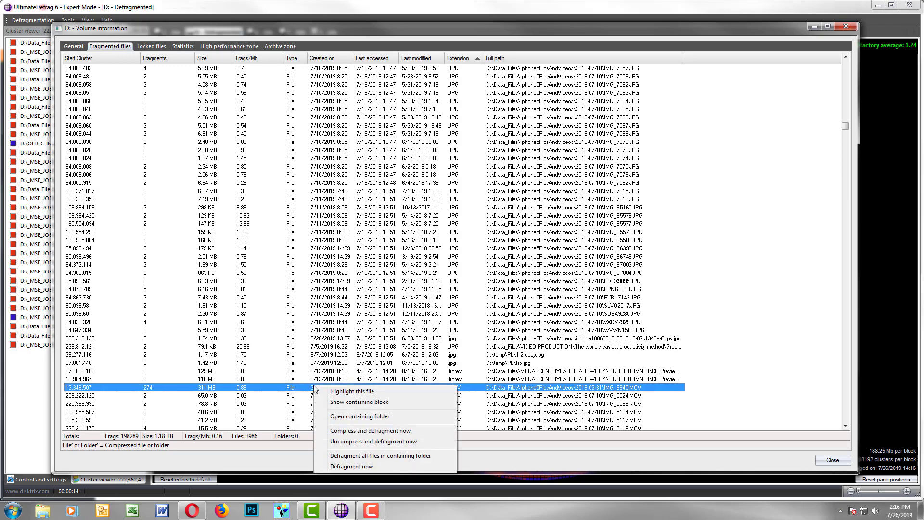
mouse_move(504, 356)
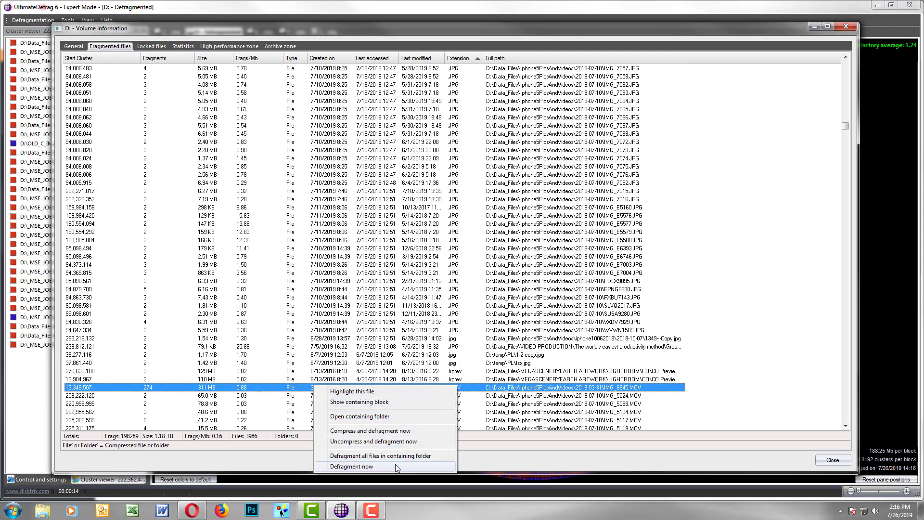
mouse_move(394, 459)
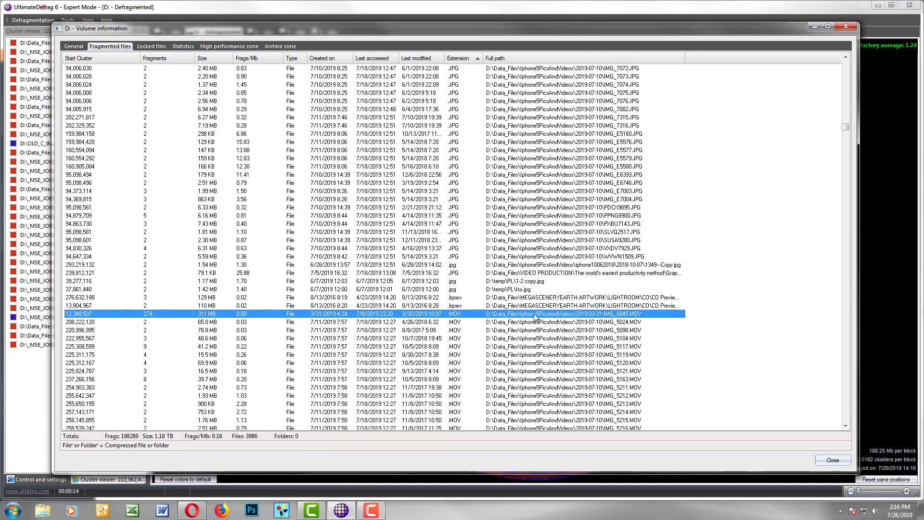
right_click(536, 314)
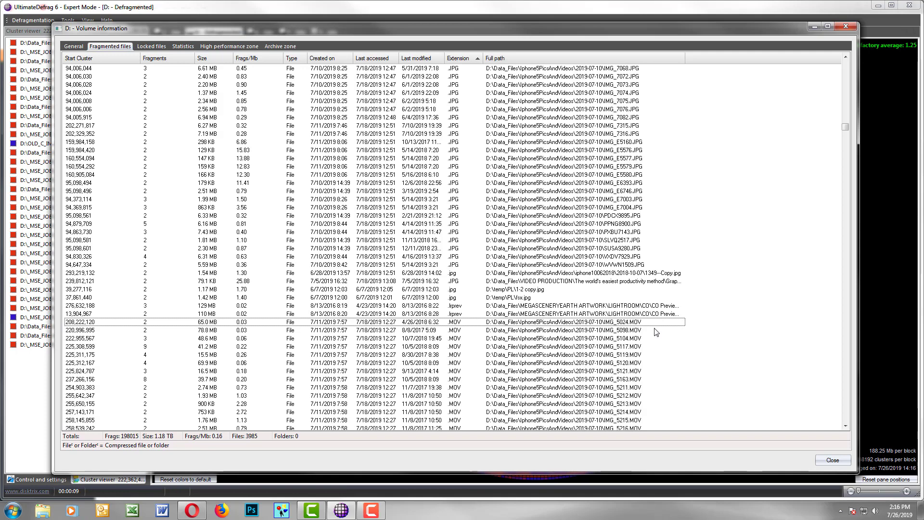
mouse_move(555, 327)
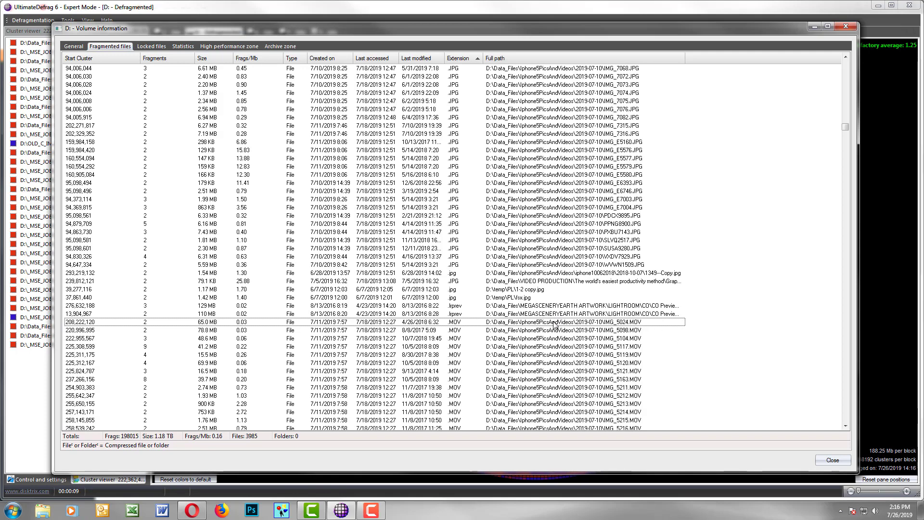
click(556, 321)
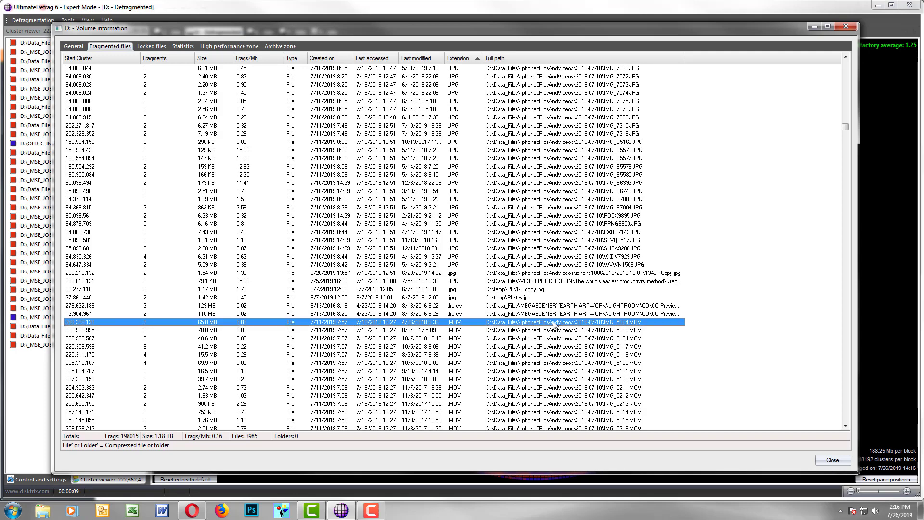
right_click(554, 322)
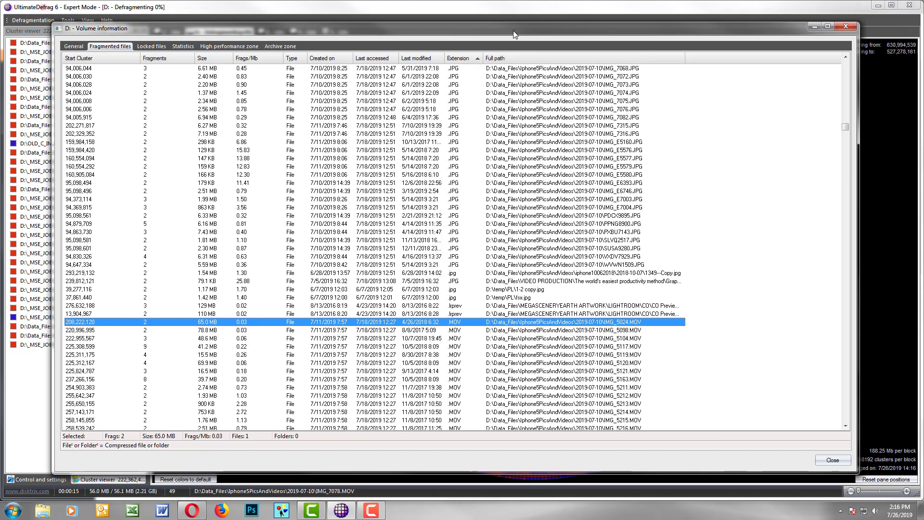
Move Volume information aside and stop drive D:'s running defragmentation, leaving 3,983 fragmented files.
click(833, 460)
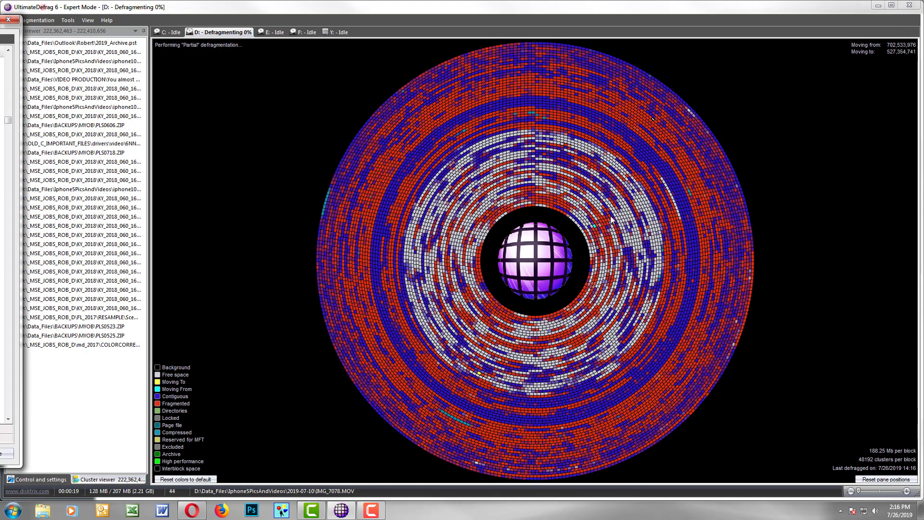
mouse_move(399, 264)
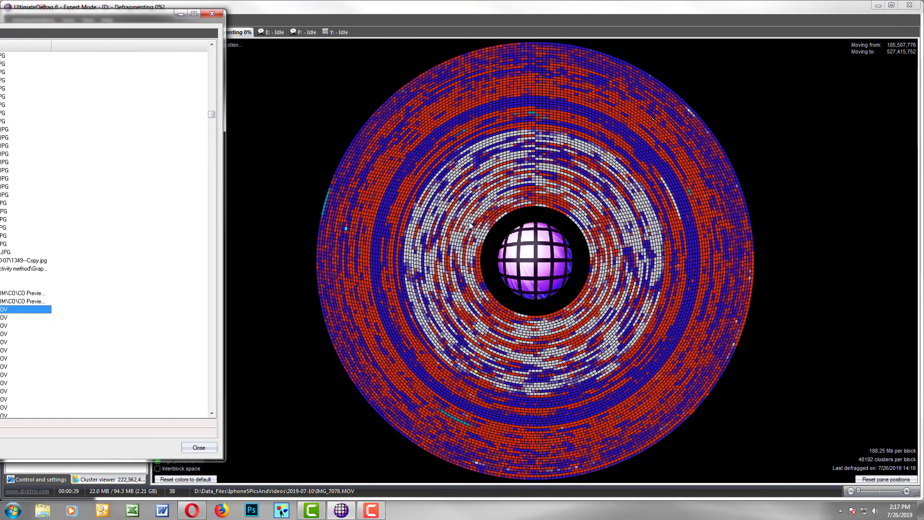
click(199, 448)
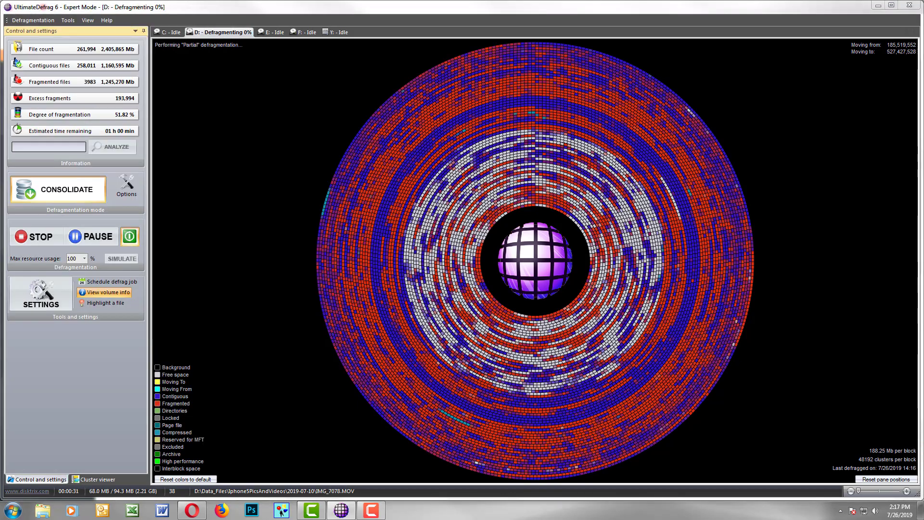
click(36, 236)
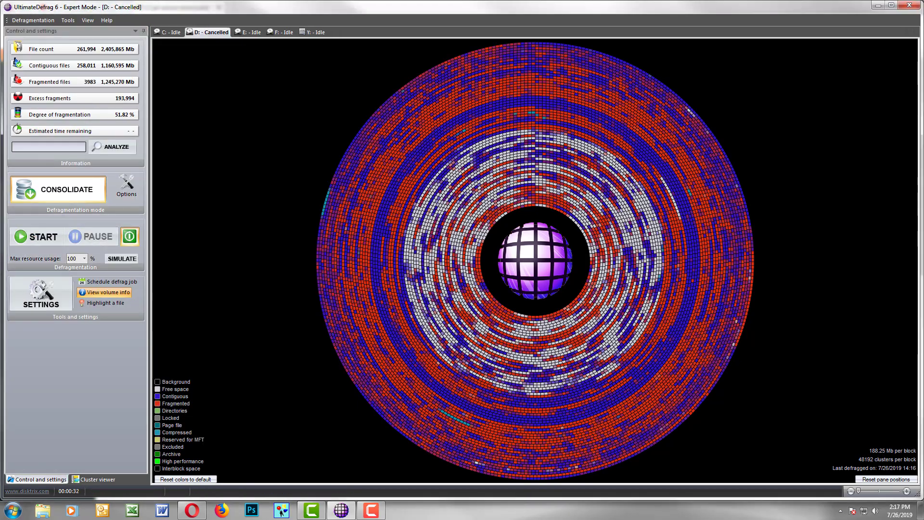
Sort fragmented files by Last modified and defragment the top recent rows, leaving 3,957 files.
click(107, 292)
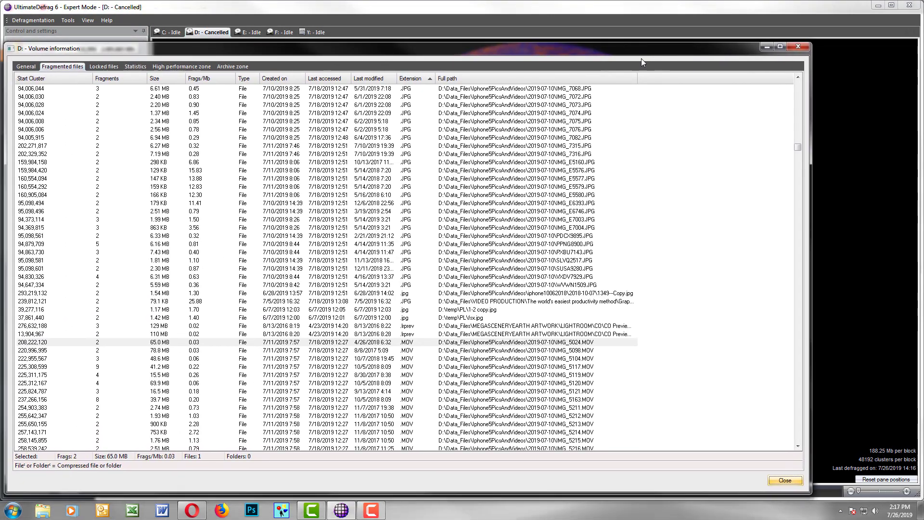
click(369, 78)
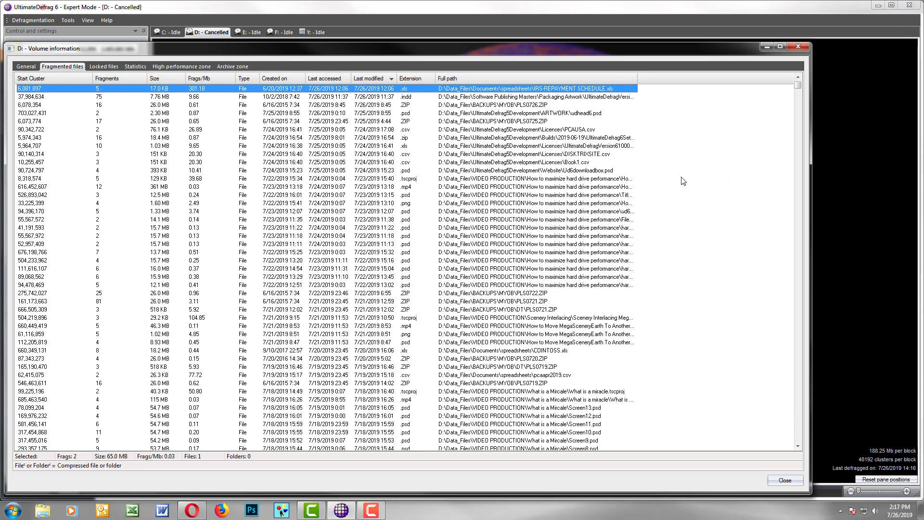
mouse_move(314, 130)
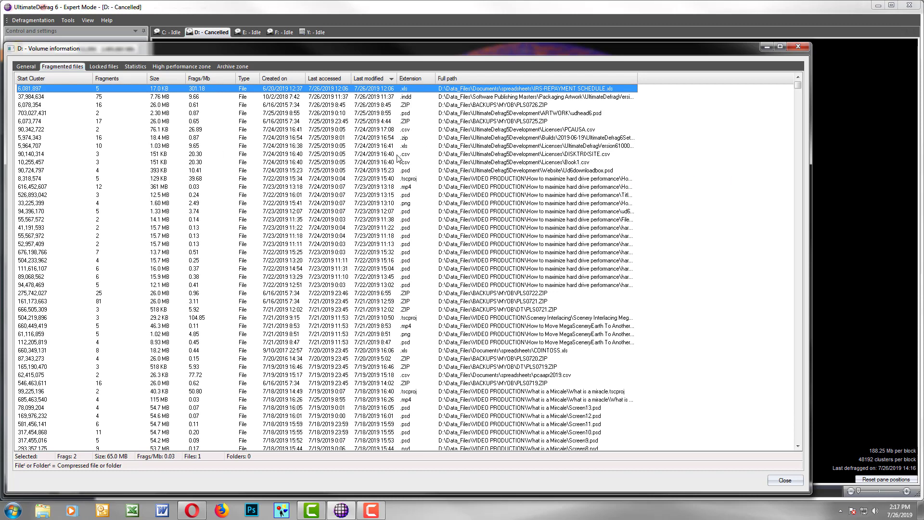
mouse_move(392, 256)
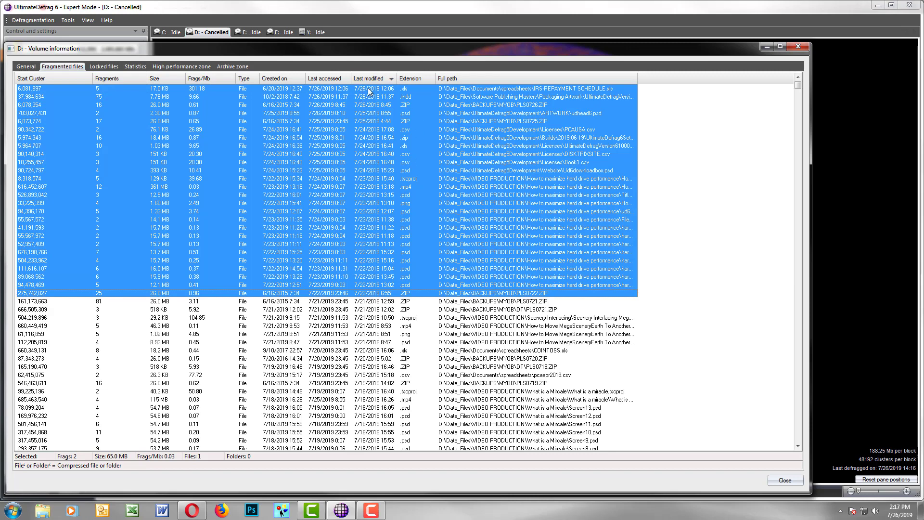
mouse_move(383, 292)
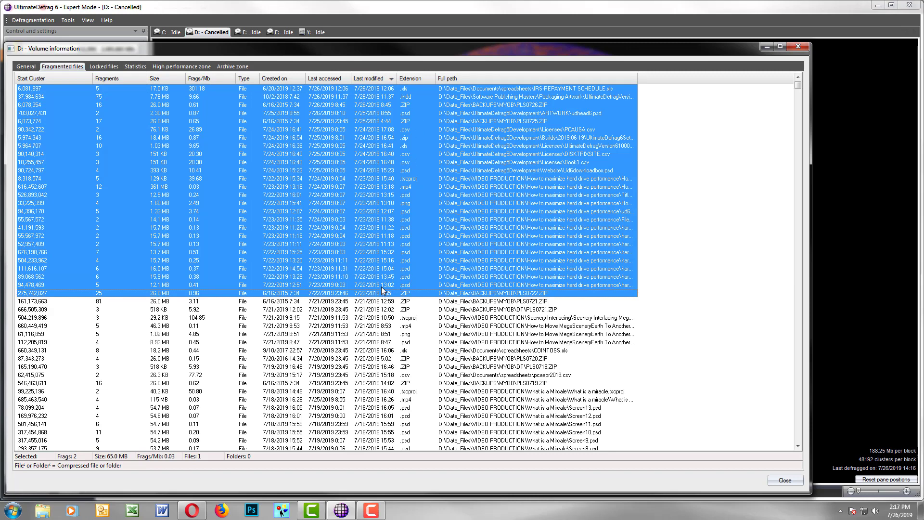
mouse_move(371, 114)
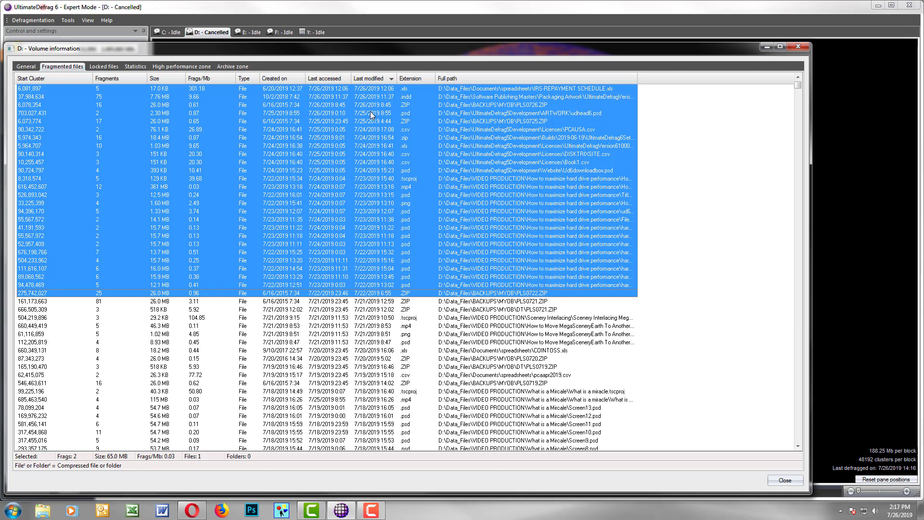
right_click(372, 115)
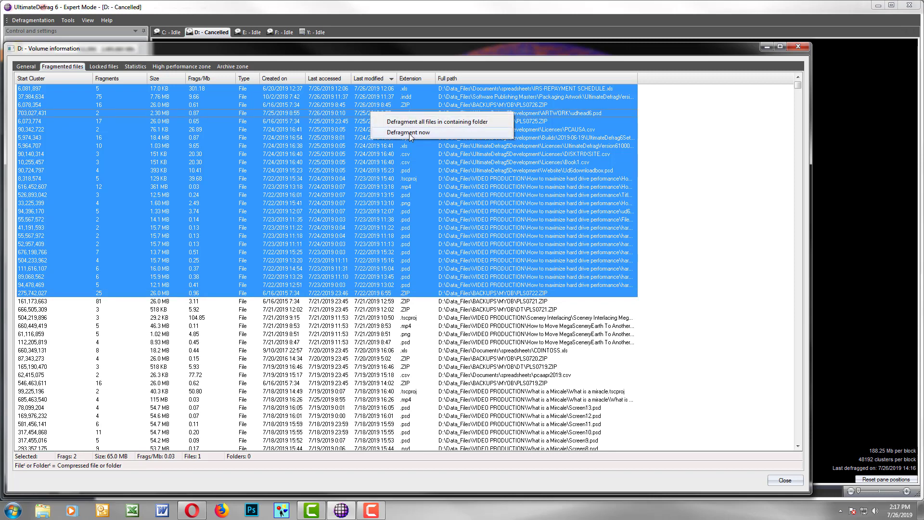
click(406, 132)
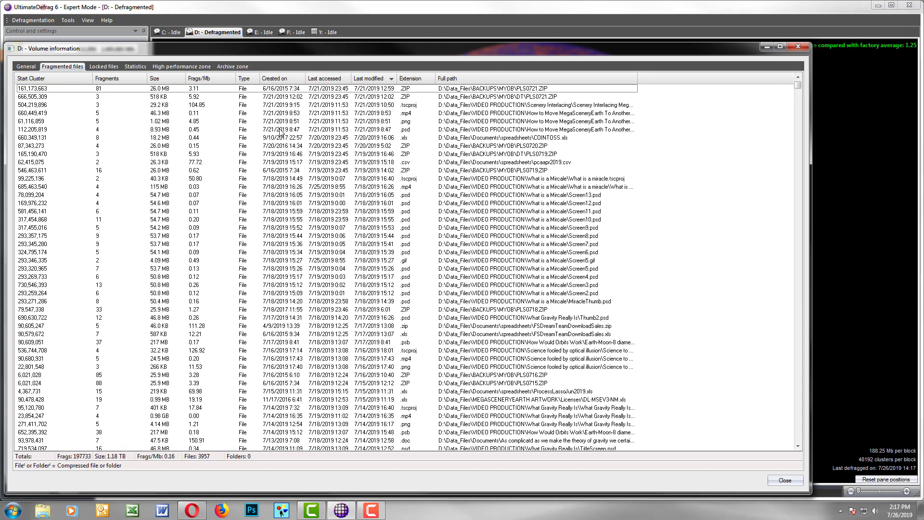
Sort by Last accessed and defragment all files in the top rows' folders, leaving 3,943.
click(322, 78)
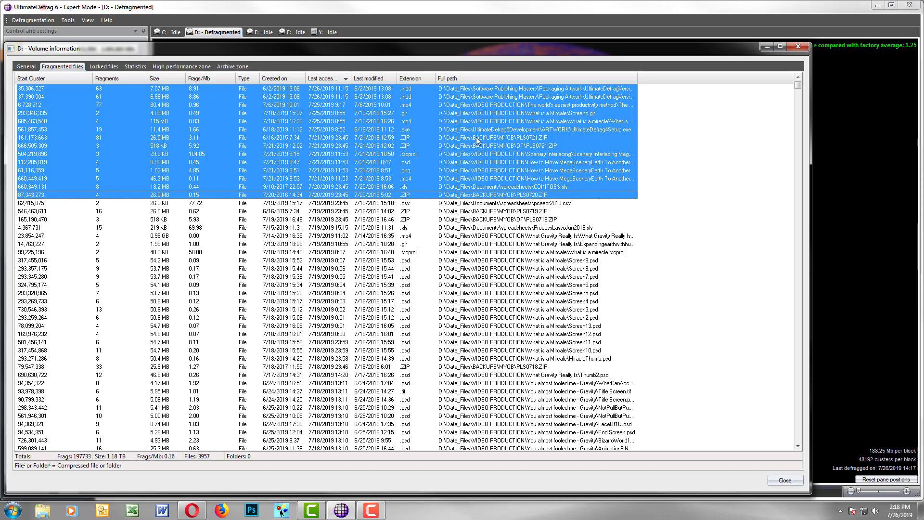
right_click(478, 141)
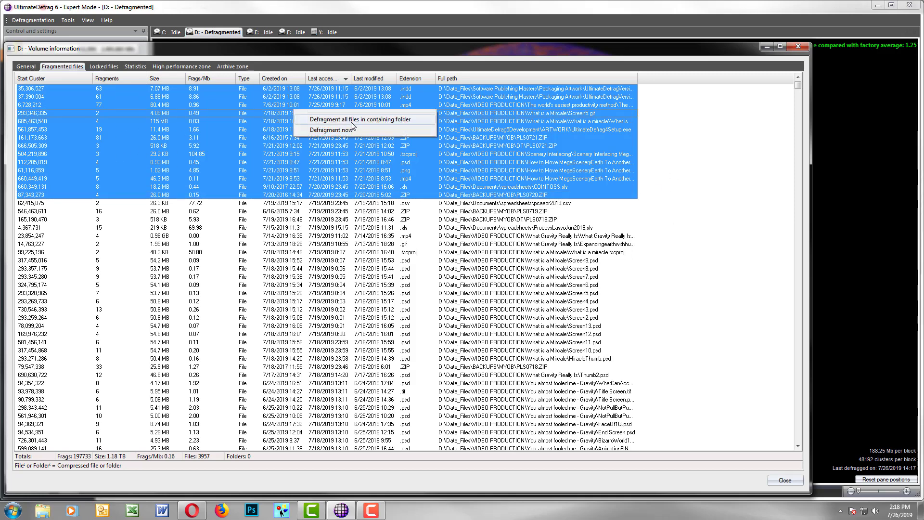
click(361, 119)
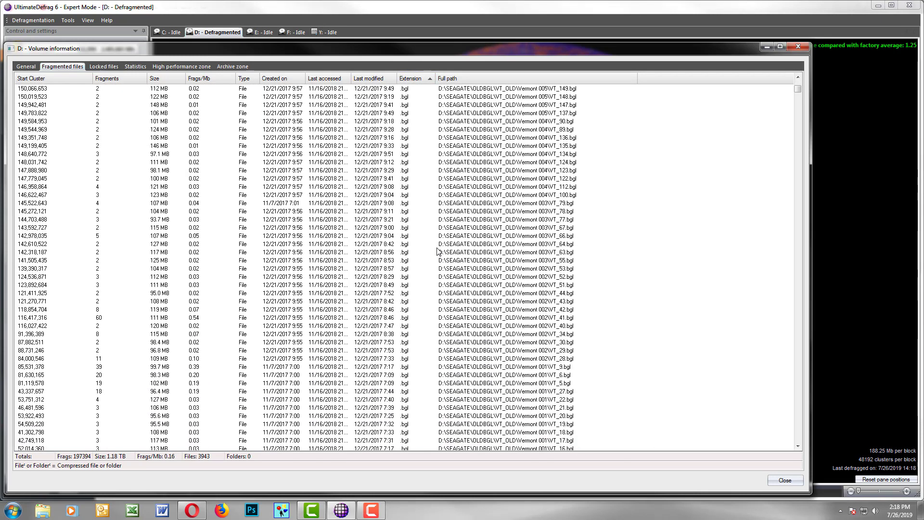
mouse_move(487, 140)
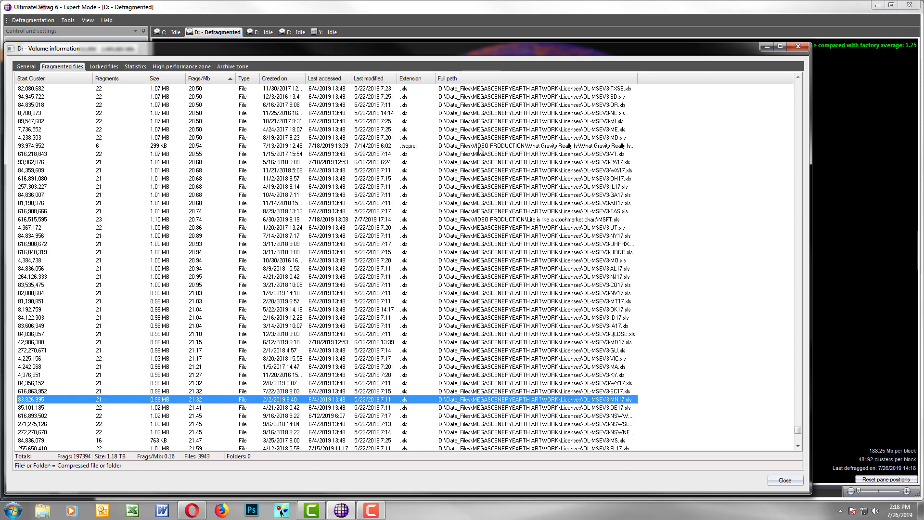
Select the DL-MSEV3 .xls license rows and defragment all files in their folders.
scroll(down, 3)
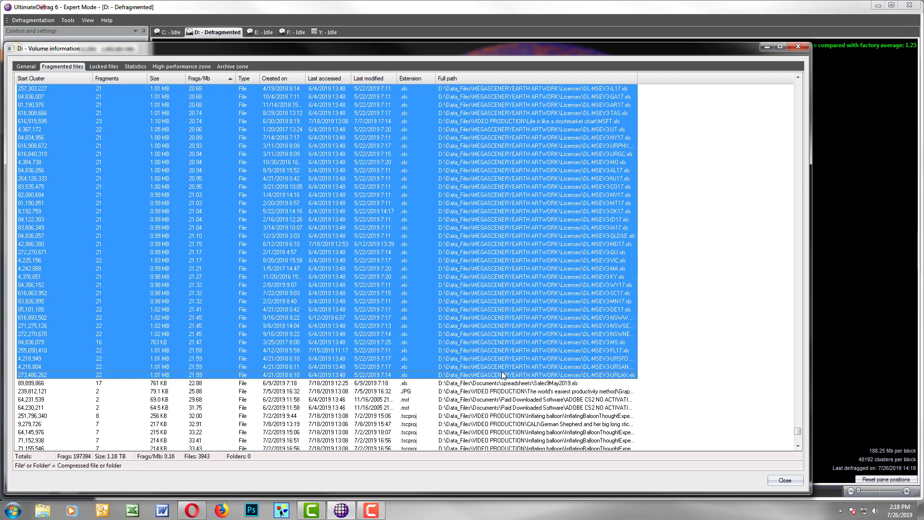
click(520, 277)
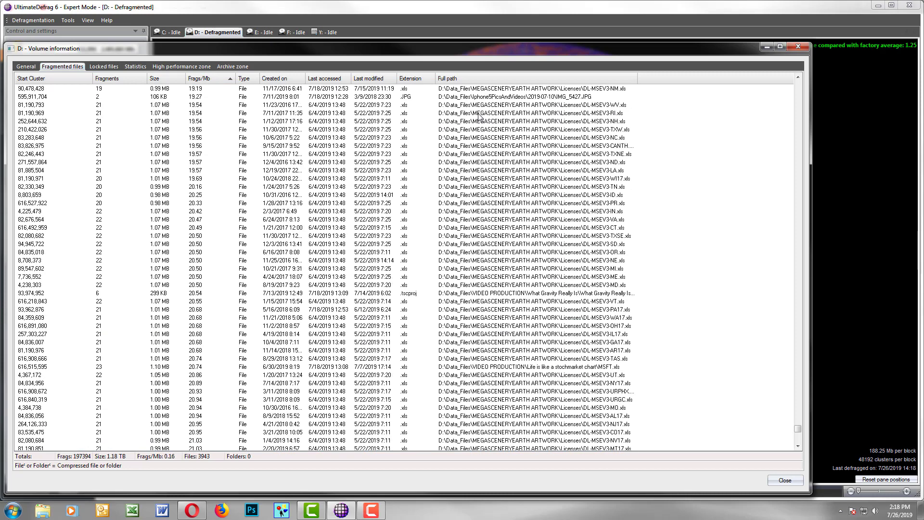
scroll(down, 3)
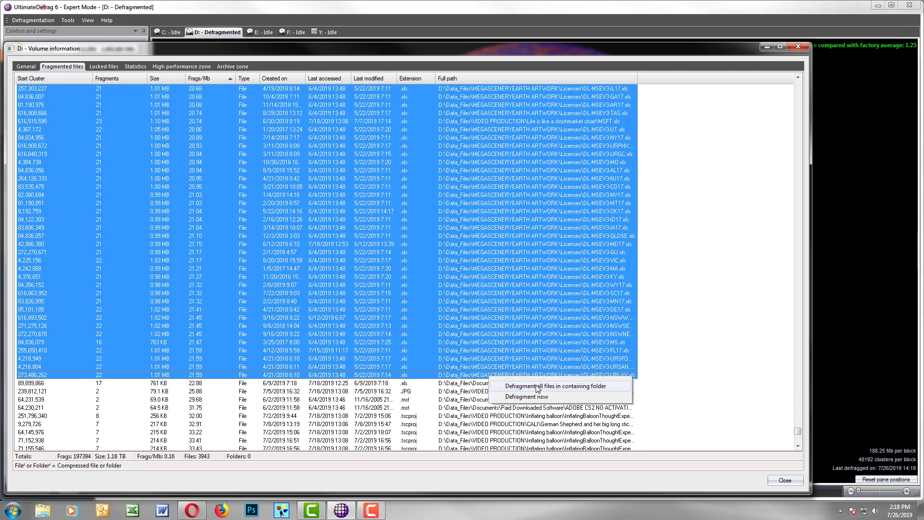
click(530, 397)
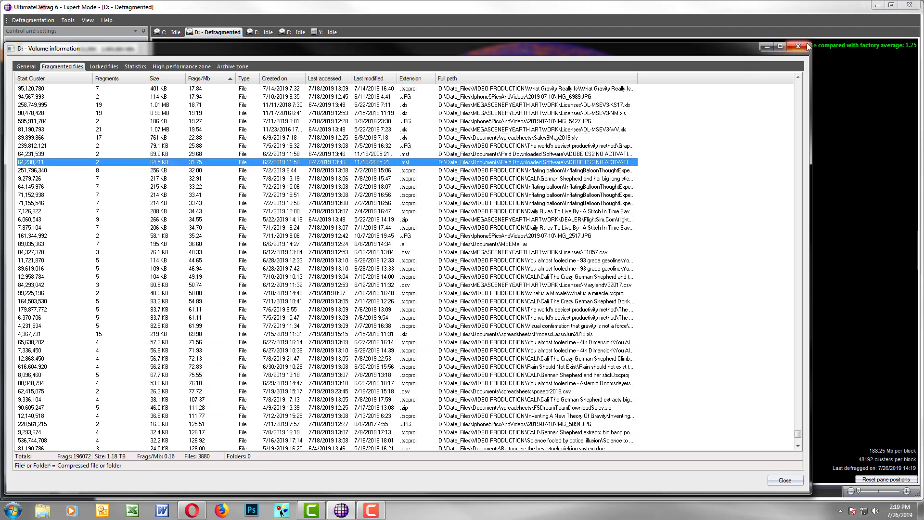
mouse_move(807, 44)
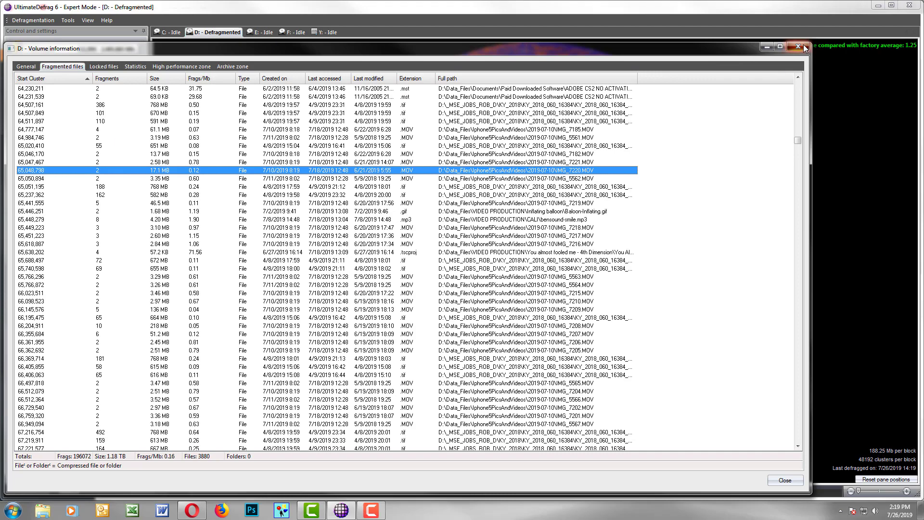
Close Volume information to show drive D:'s disk map at 51.78% fragmentation.
click(797, 46)
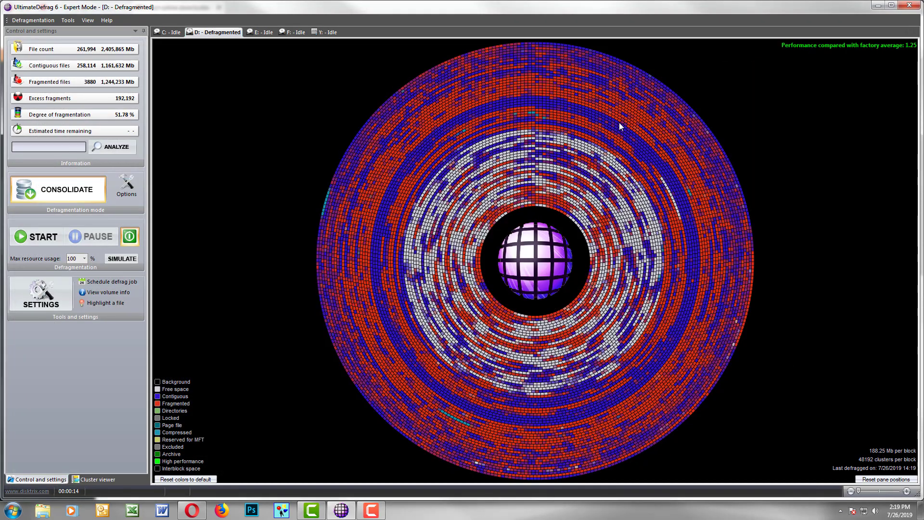
mouse_move(531, 230)
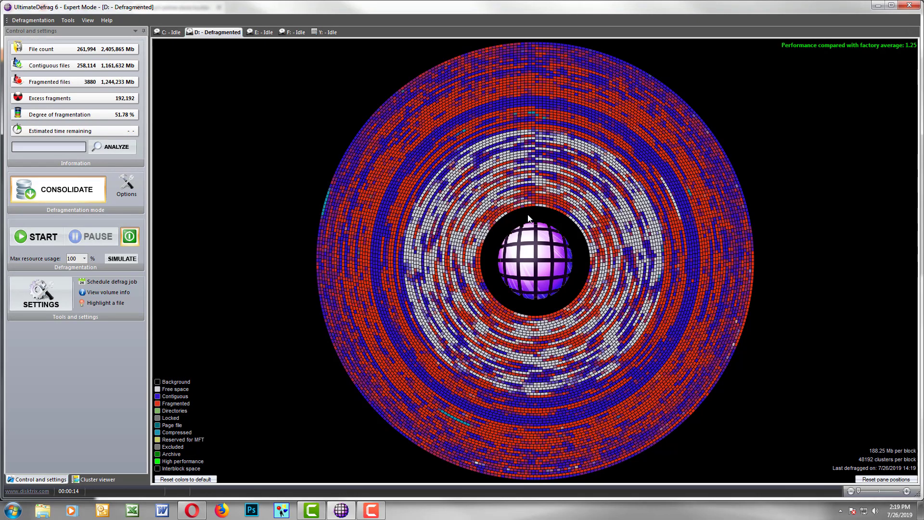
mouse_move(509, 232)
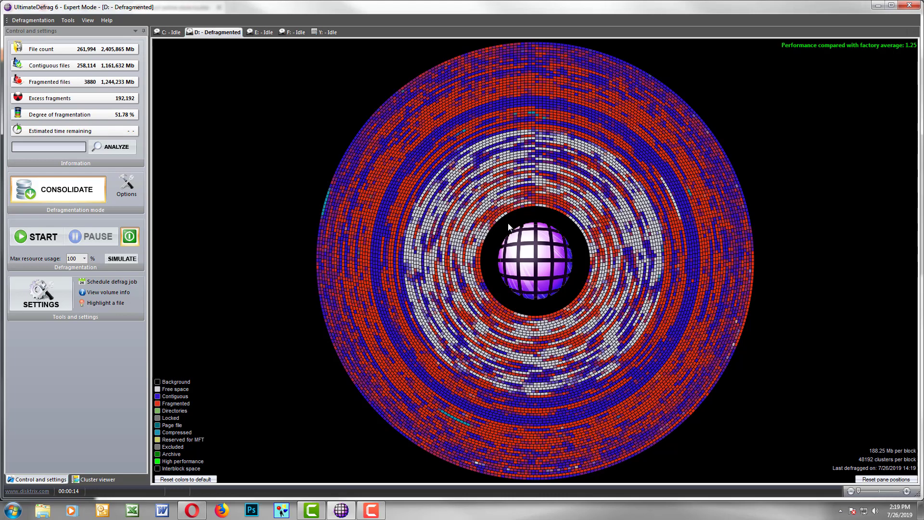
mouse_move(532, 217)
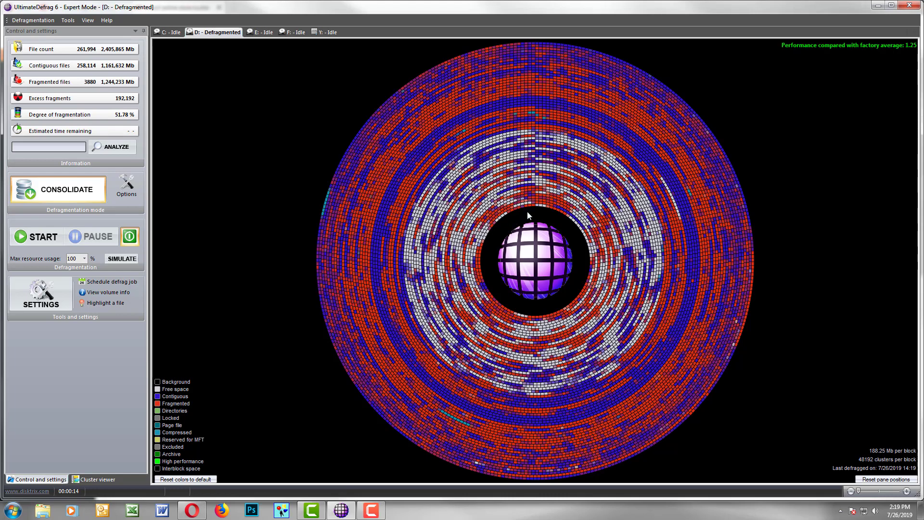